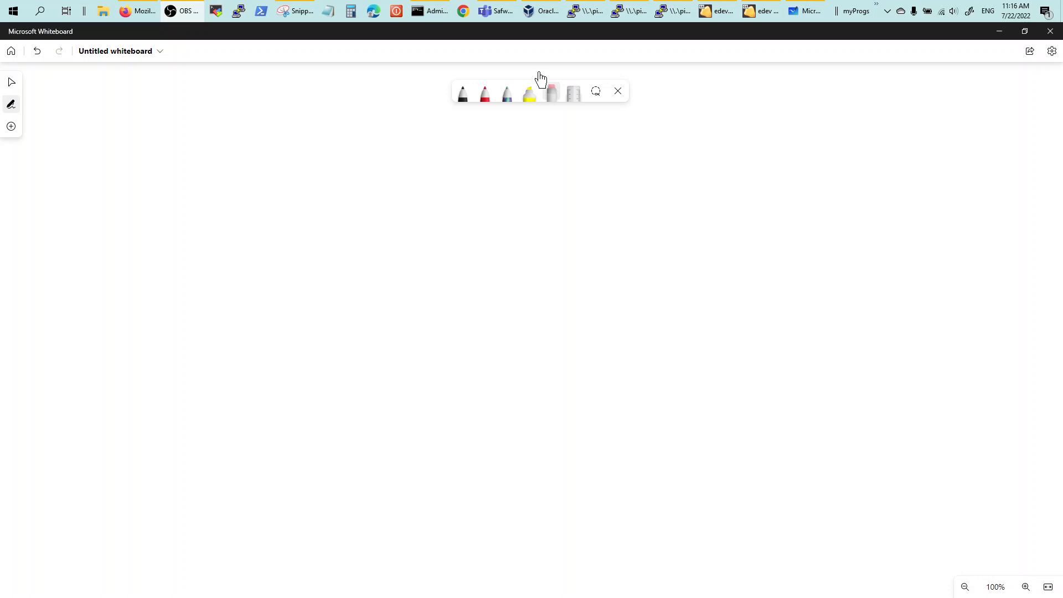
Handwrite the label 'Nexus 9000v' in red ink.
left_click(485, 93)
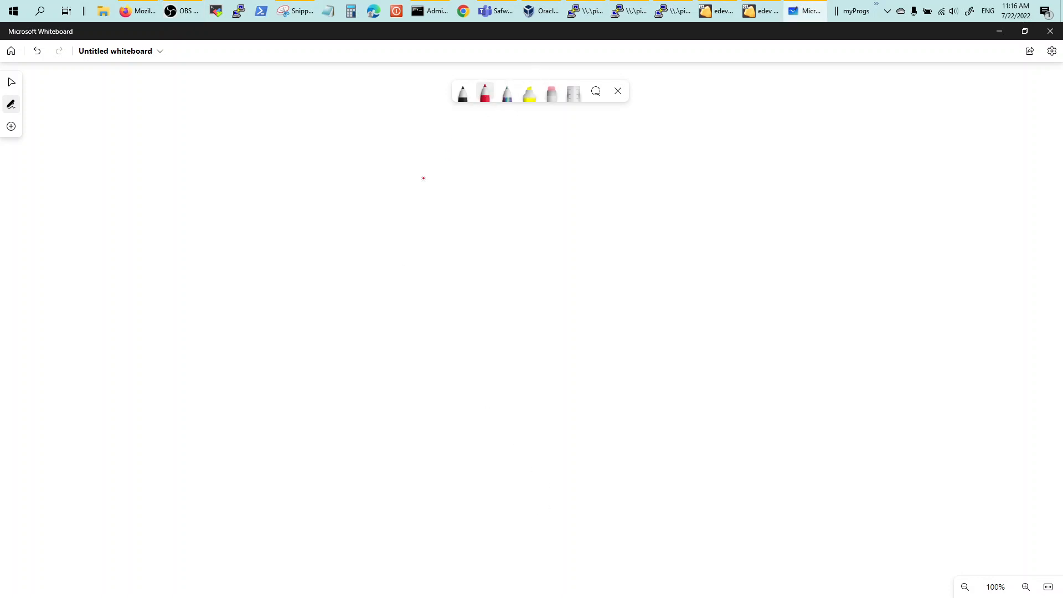
left_click_drag(423, 179, 408, 200)
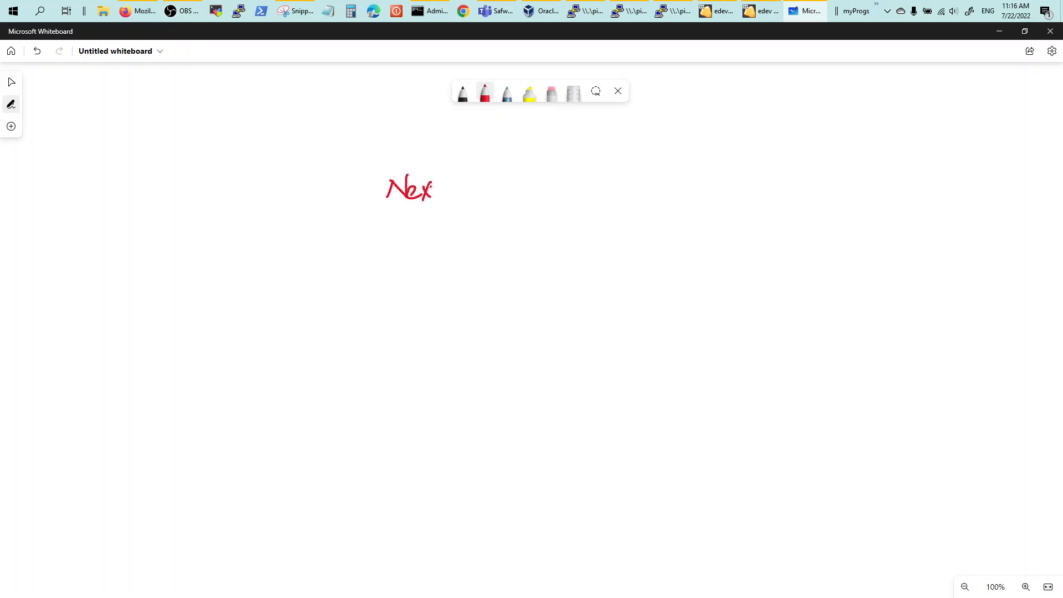
left_click_drag(427, 197, 475, 180)
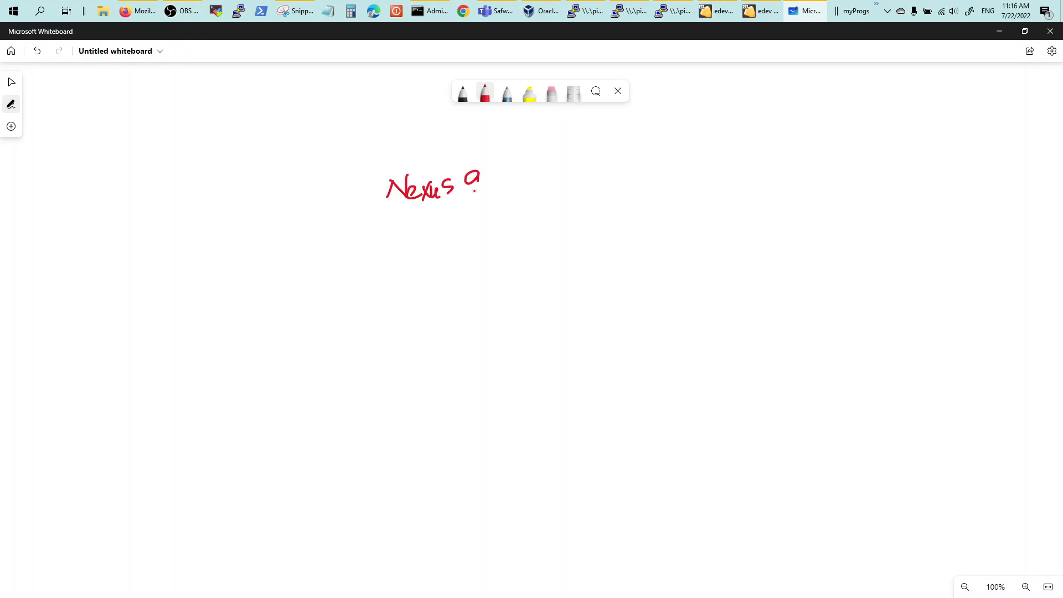
left_click_drag(468, 183, 529, 184)
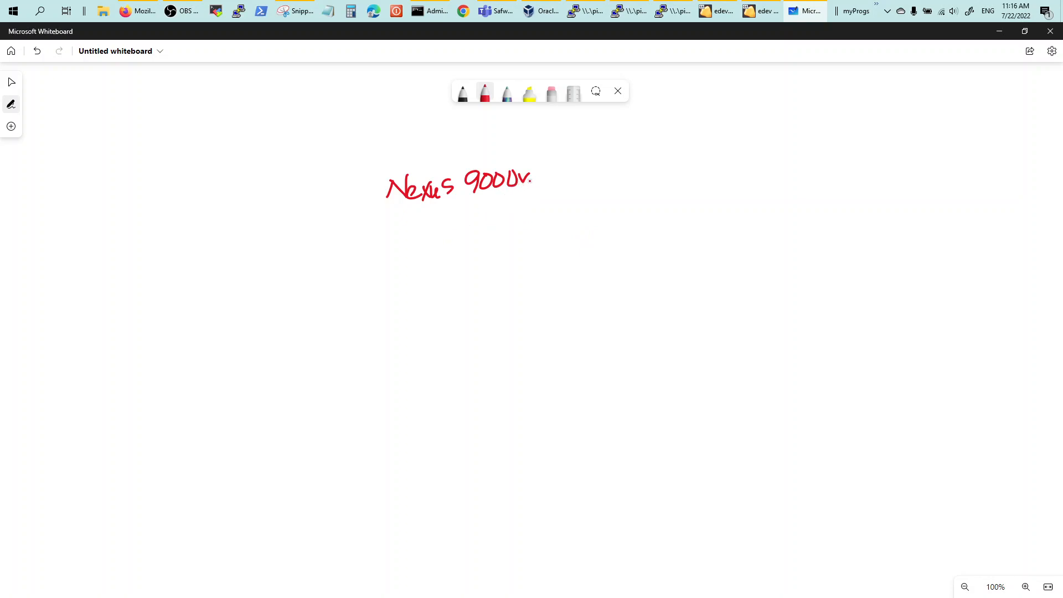
Add an arrow to 'esxi' and write 'VMplayer' below it.
left_click_drag(535, 175, 566, 169)
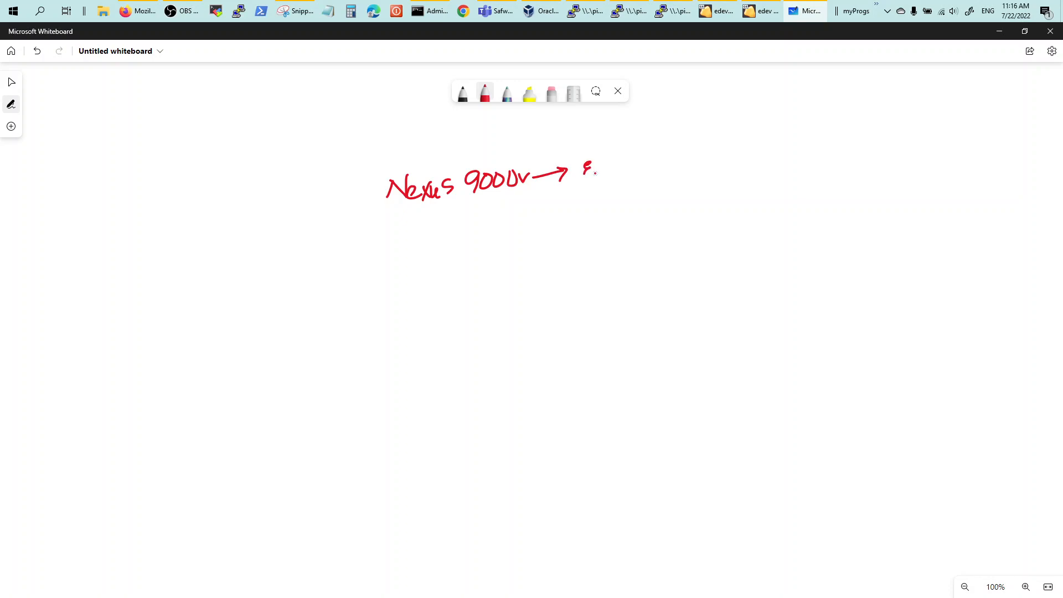
left_click_drag(583, 170, 635, 169)
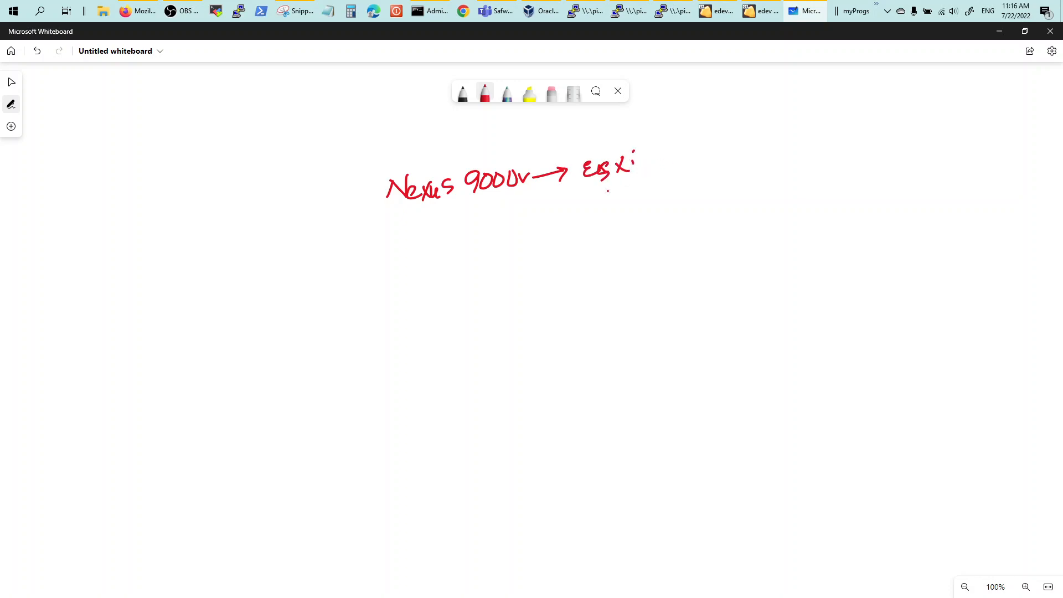
left_click_drag(597, 194, 617, 203)
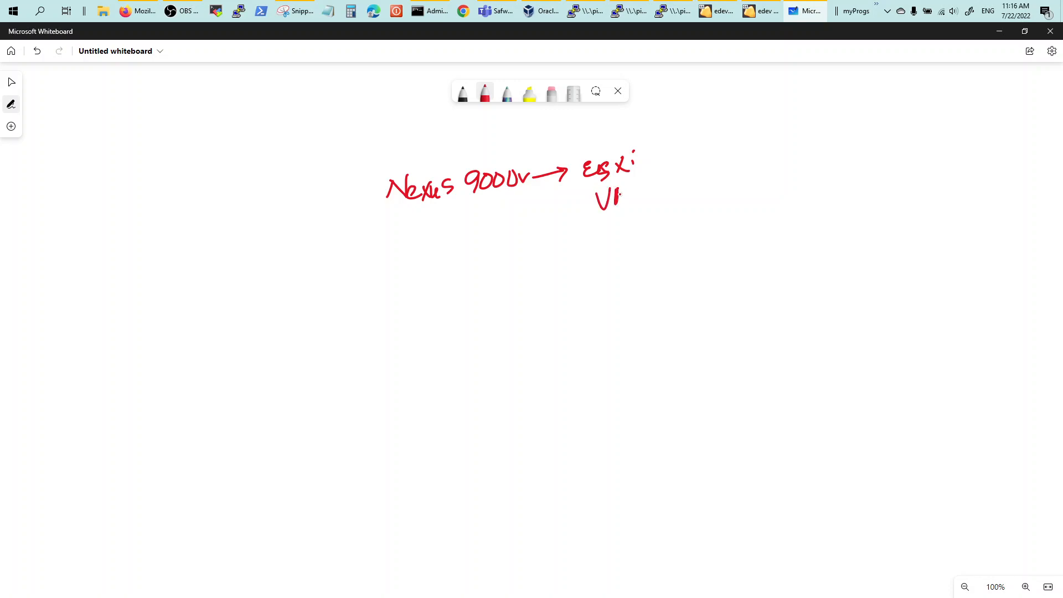
left_click_drag(617, 196, 678, 187)
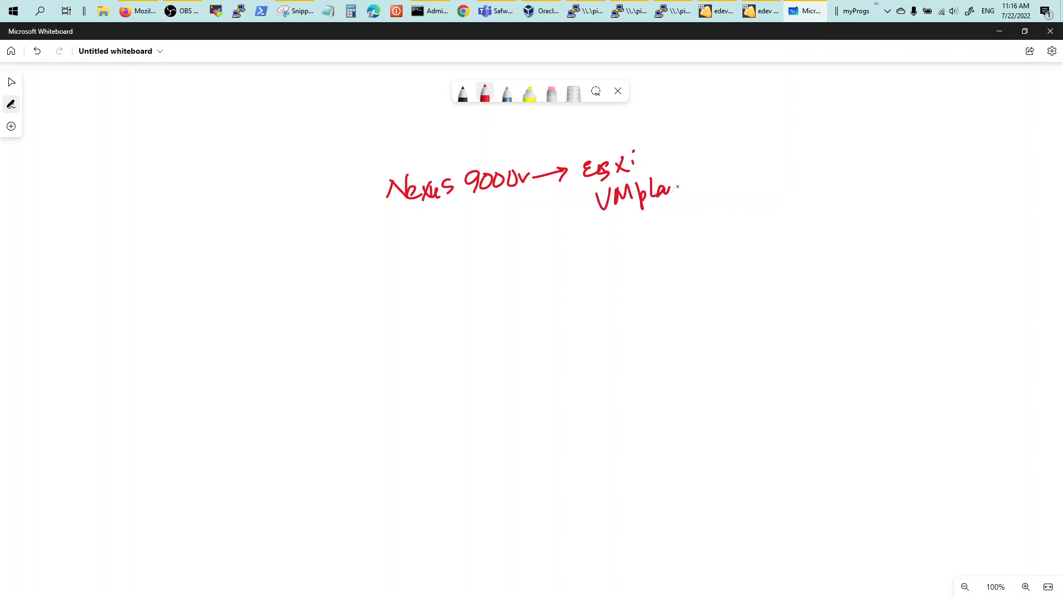
left_click_drag(673, 188, 713, 190)
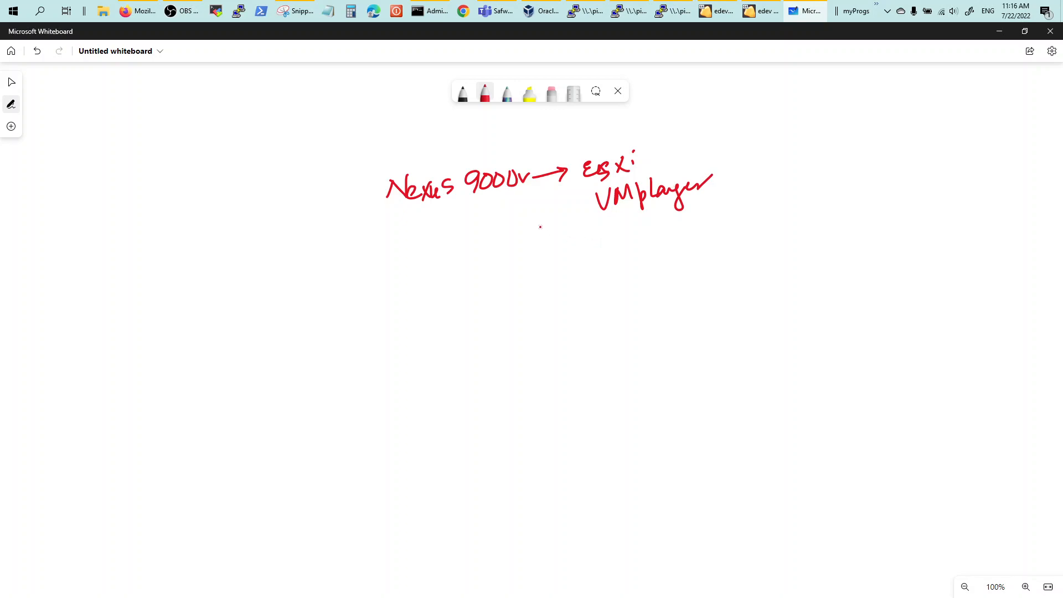
Draw arrows to the other hypervisor options and write 'VBox'.
left_click_drag(546, 203, 580, 236)
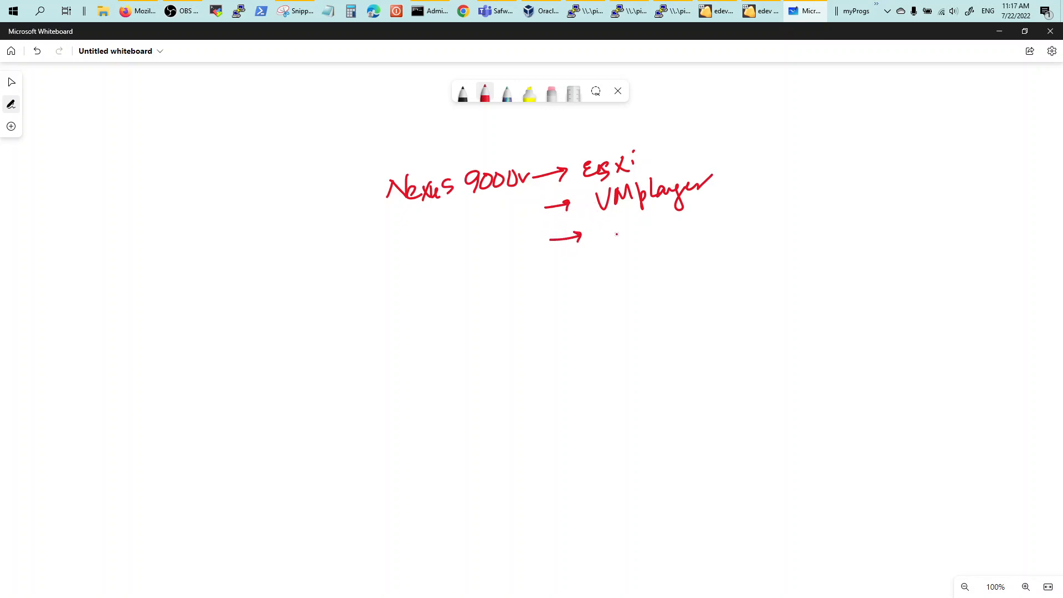
left_click_drag(600, 233, 624, 233)
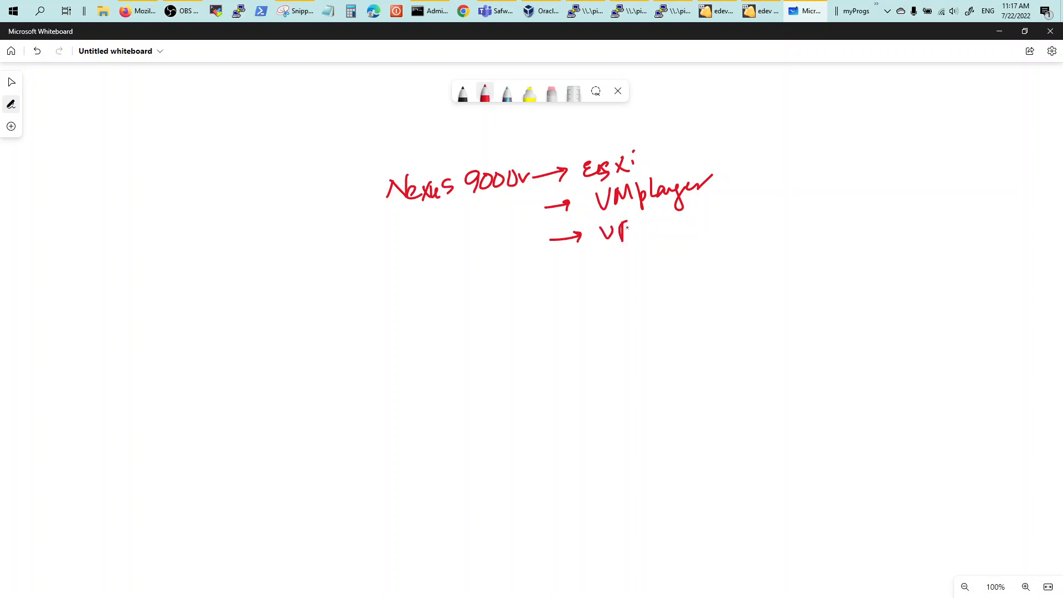
left_click_drag(604, 234, 655, 233)
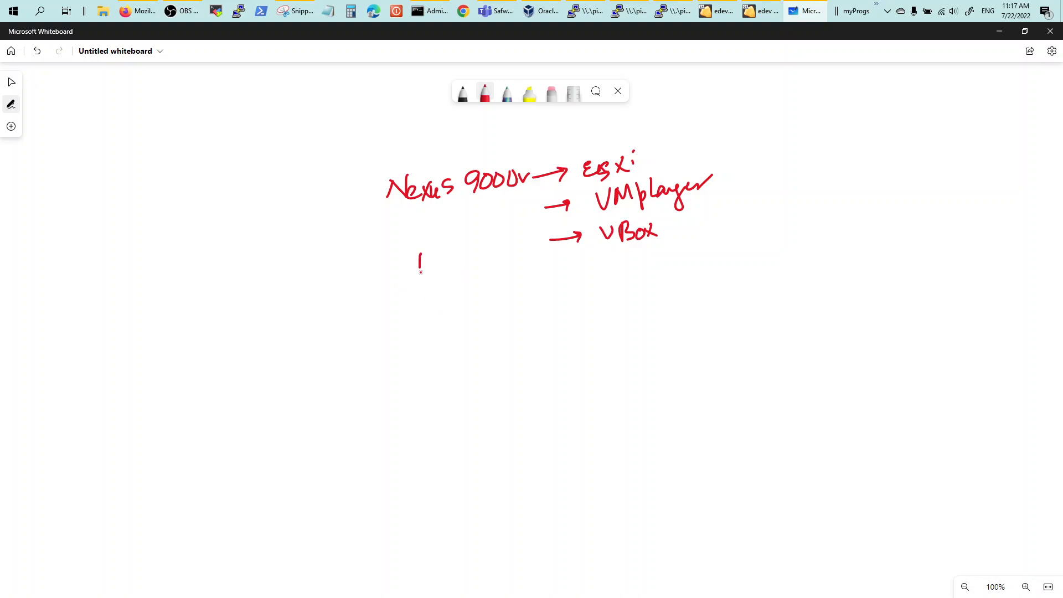
Write 'box' with a curved arrow leading to 'ova'.
left_click_drag(420, 264, 465, 265)
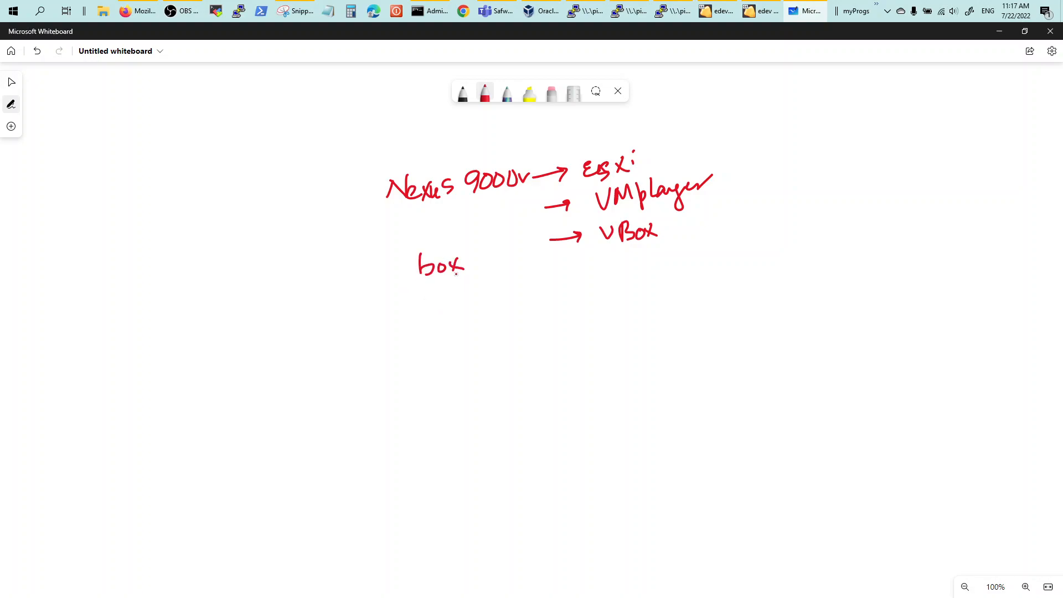
left_click(412, 274)
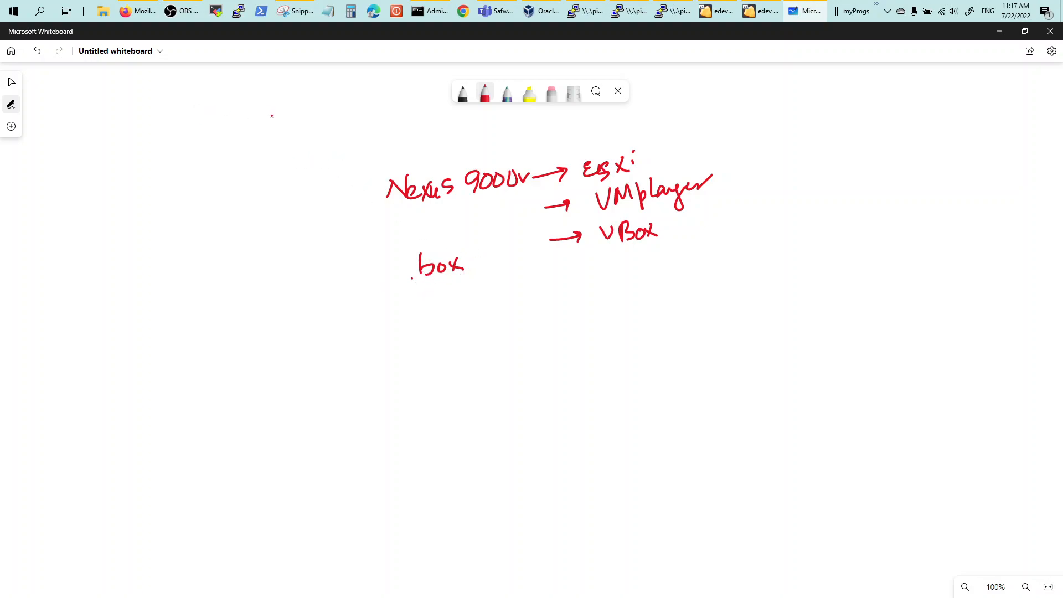
left_click_drag(417, 281, 489, 293)
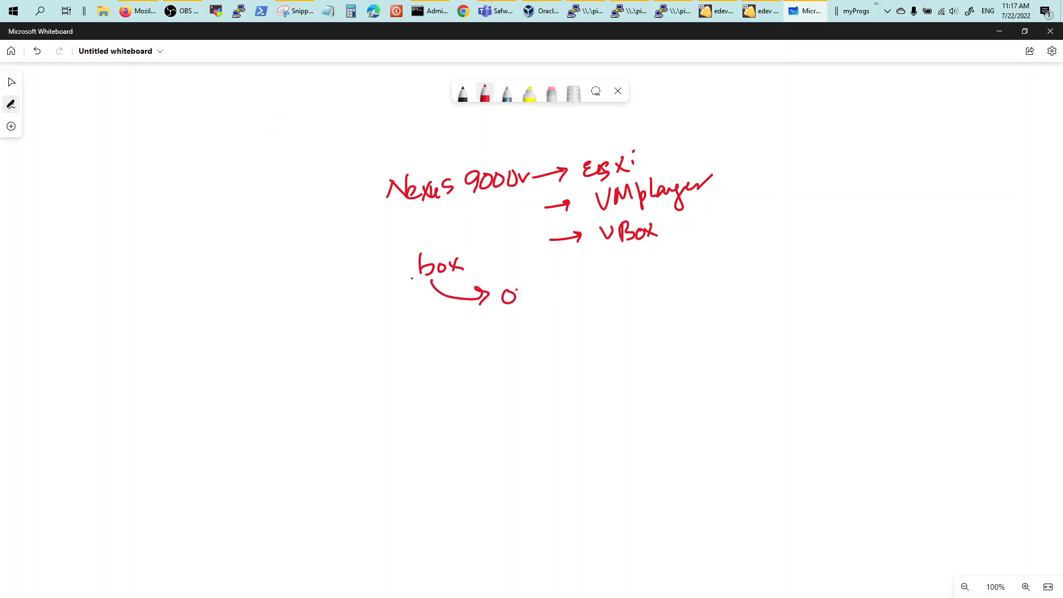
left_click_drag(516, 295, 550, 302)
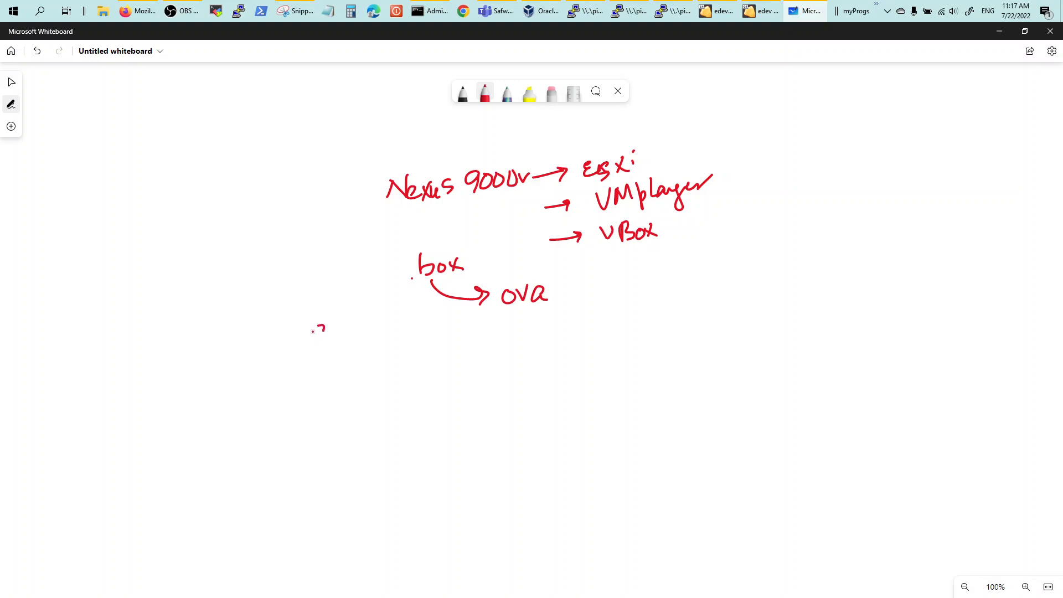
Write '9000v.box → 9000v.ova →' on the line below, pointing toward VB.
left_click_drag(312, 332, 360, 339)
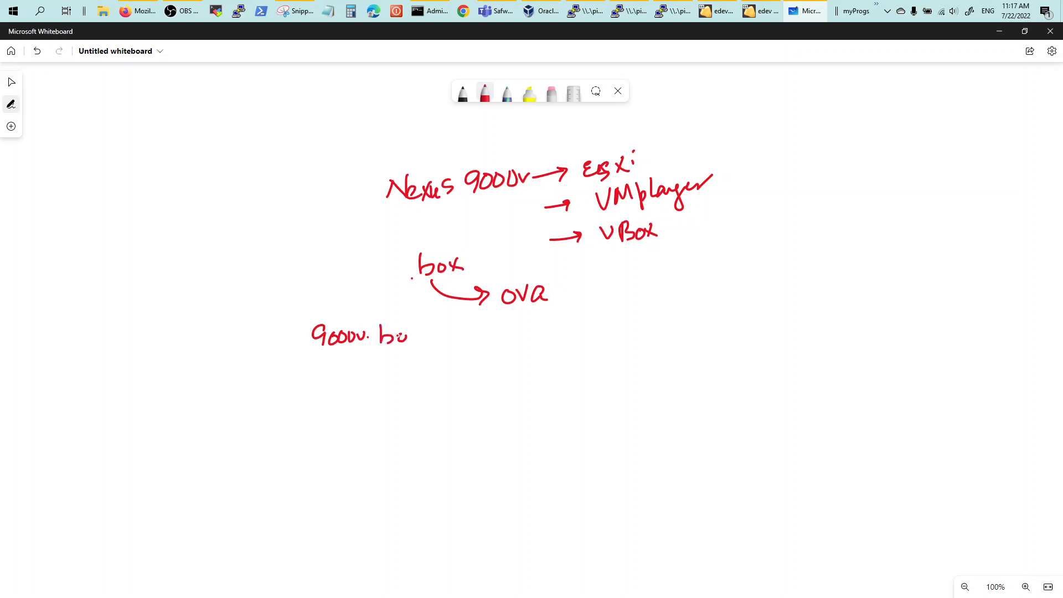
left_click_drag(420, 335, 478, 332)
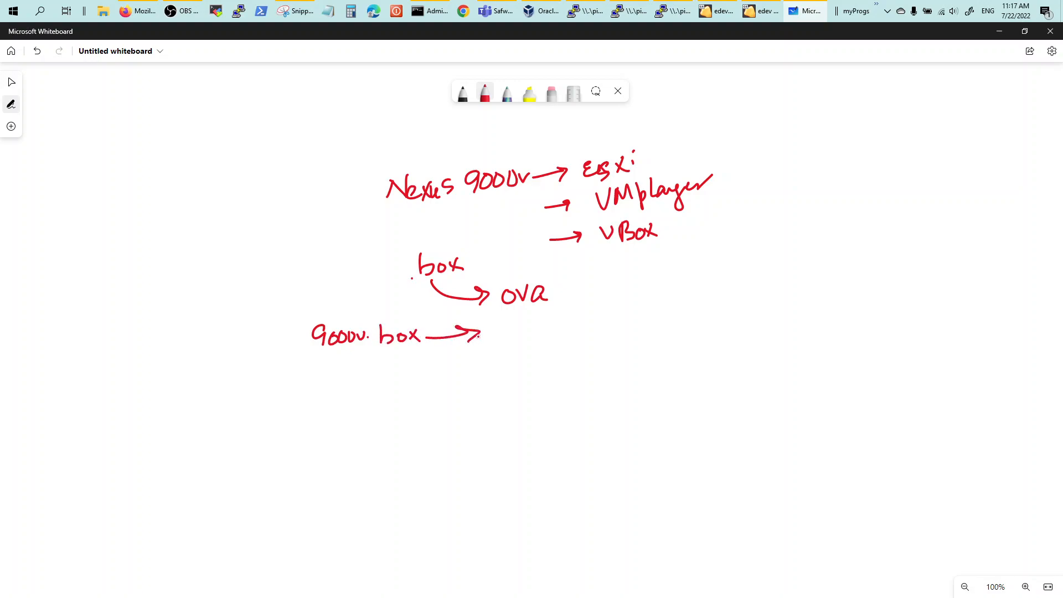
left_click_drag(502, 339, 532, 329)
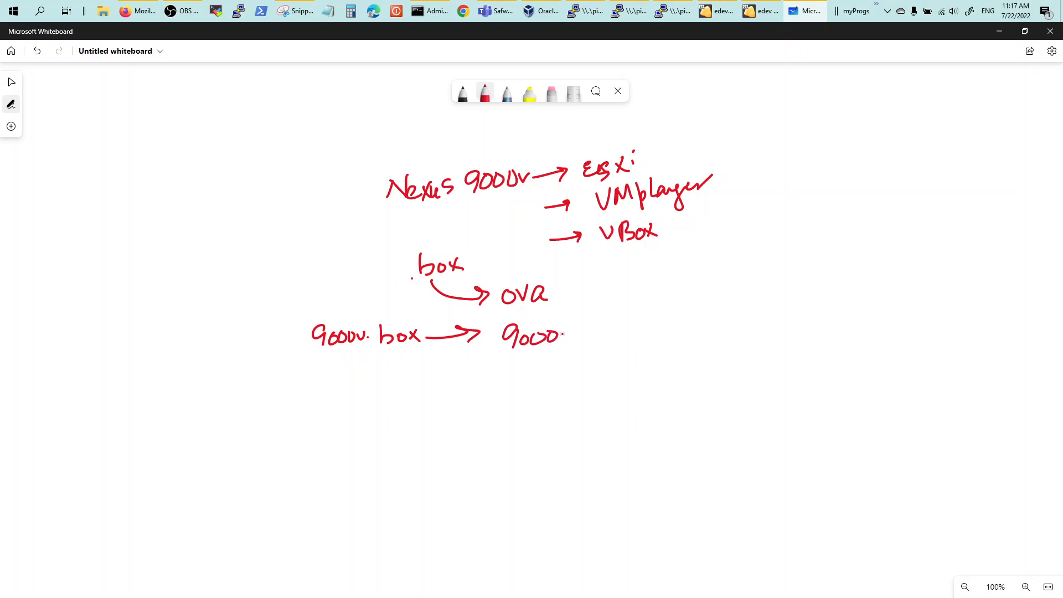
left_click_drag(559, 339, 597, 333)
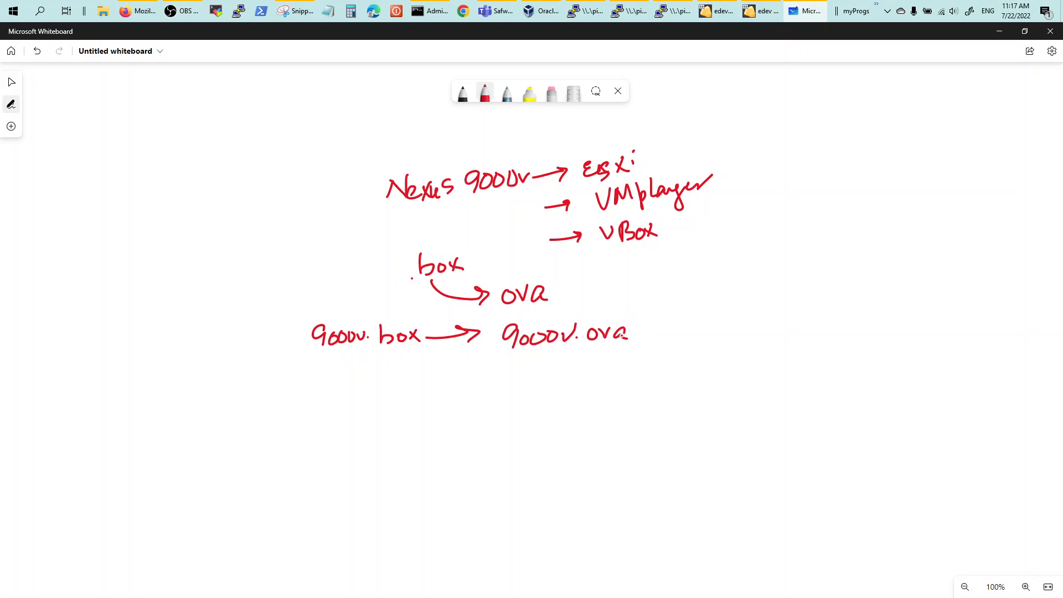
left_click_drag(634, 332, 709, 332)
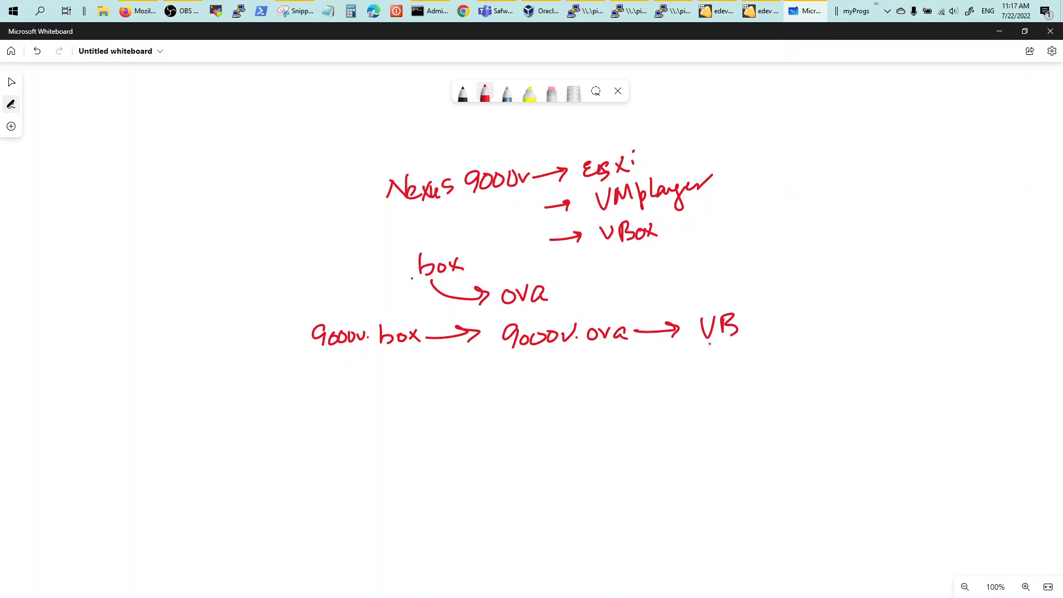
Branch VB down to a memory note reading 6G with an arrow to the next value.
left_click_drag(709, 343, 638, 376)
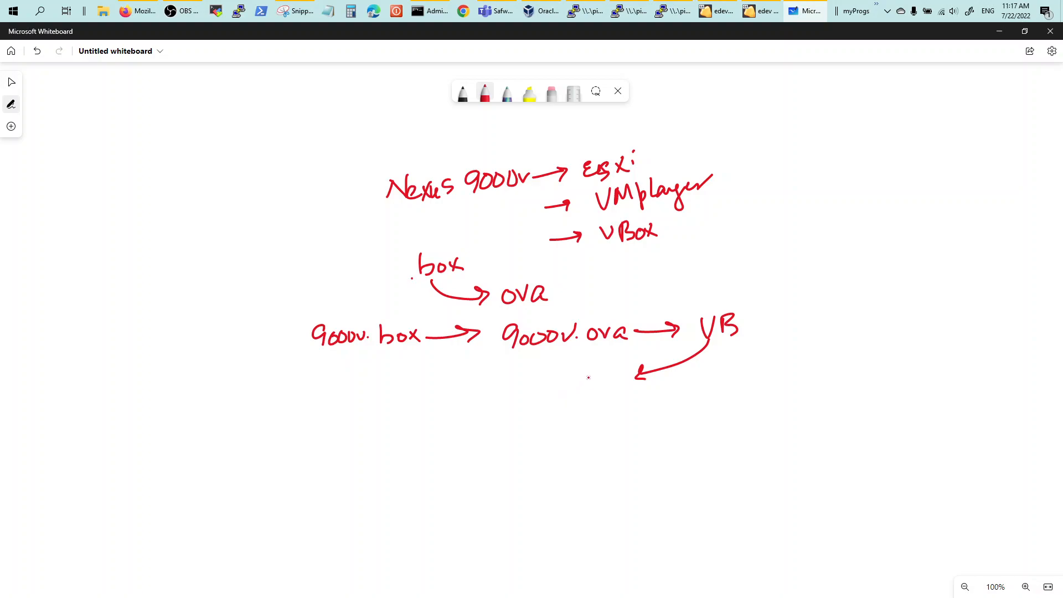
left_click_drag(597, 366, 580, 393)
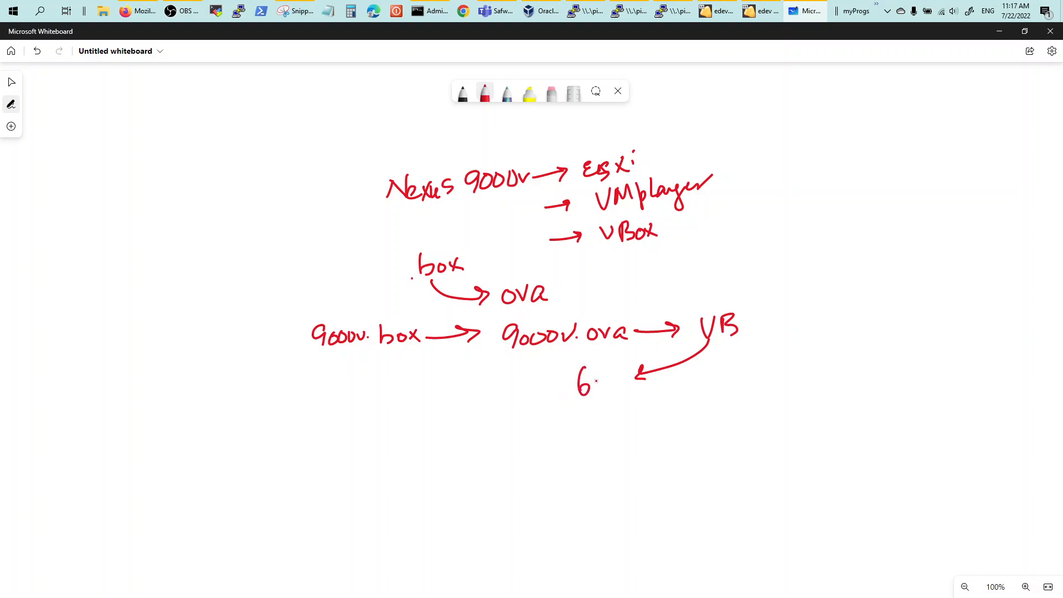
left_click_drag(594, 369, 607, 393)
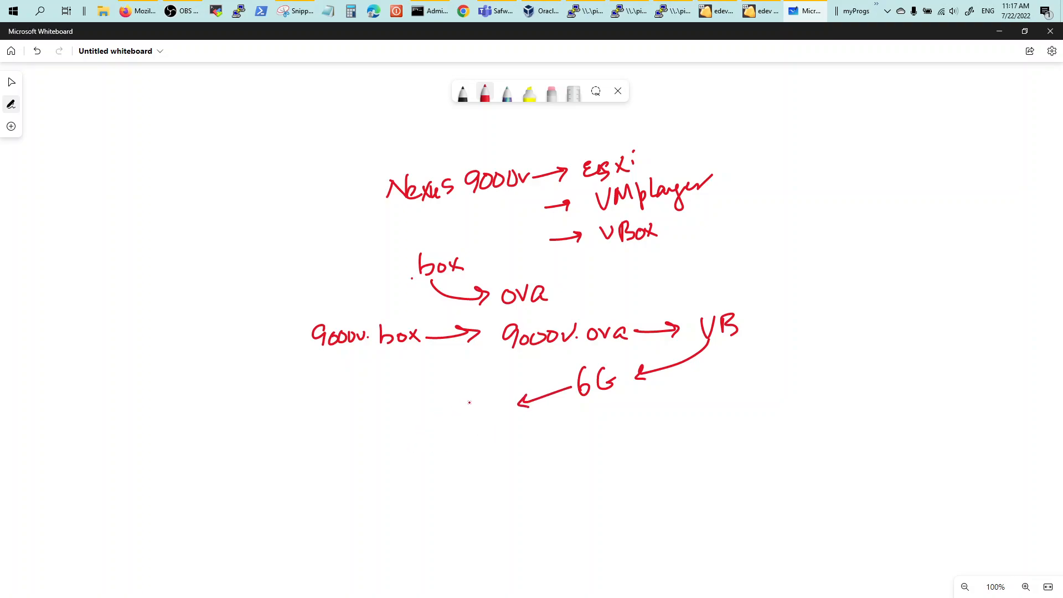
left_click_drag(475, 400, 495, 421)
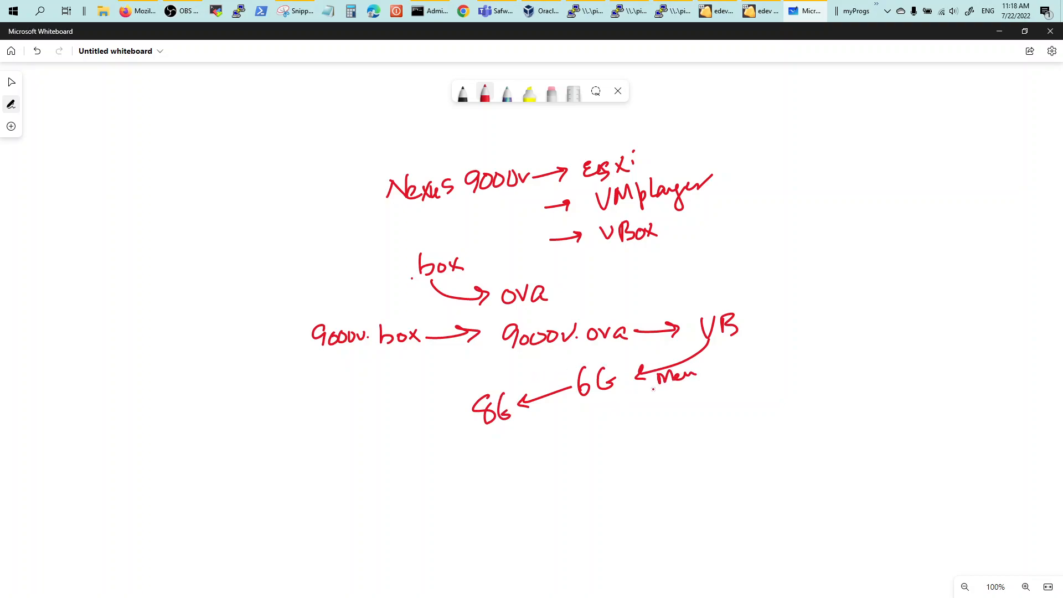
Add a second branch from VB labelled '2cPU'.
left_click_drag(709, 339, 729, 380)
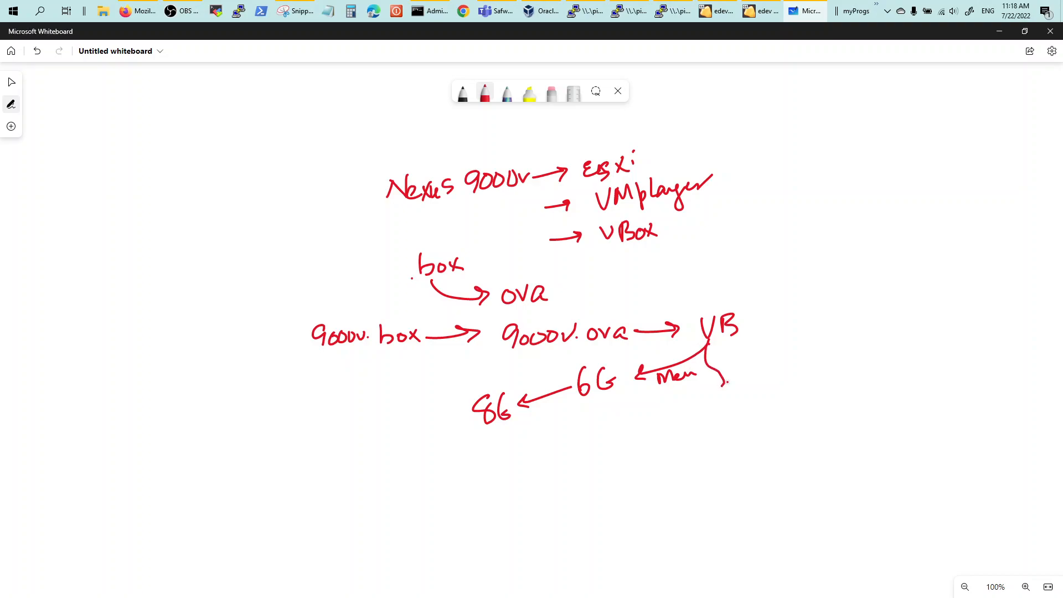
left_click_drag(712, 380, 733, 396)
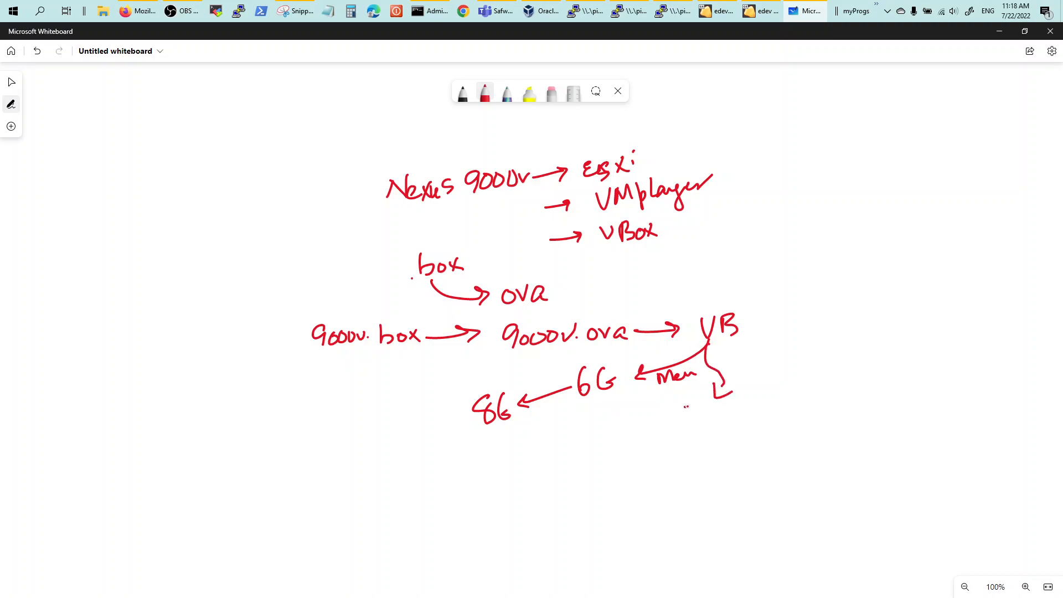
left_click_drag(685, 420, 736, 407)
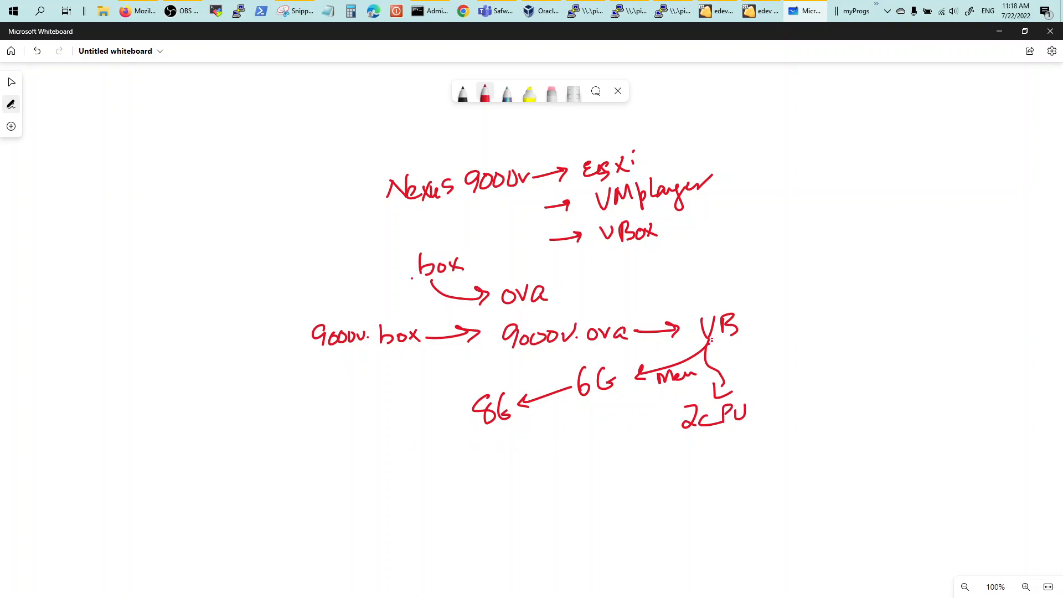
Add an 'Int Desktop' branch with 'Allow all' beneath, and start the first adapter box.
left_click_drag(712, 339, 787, 390)
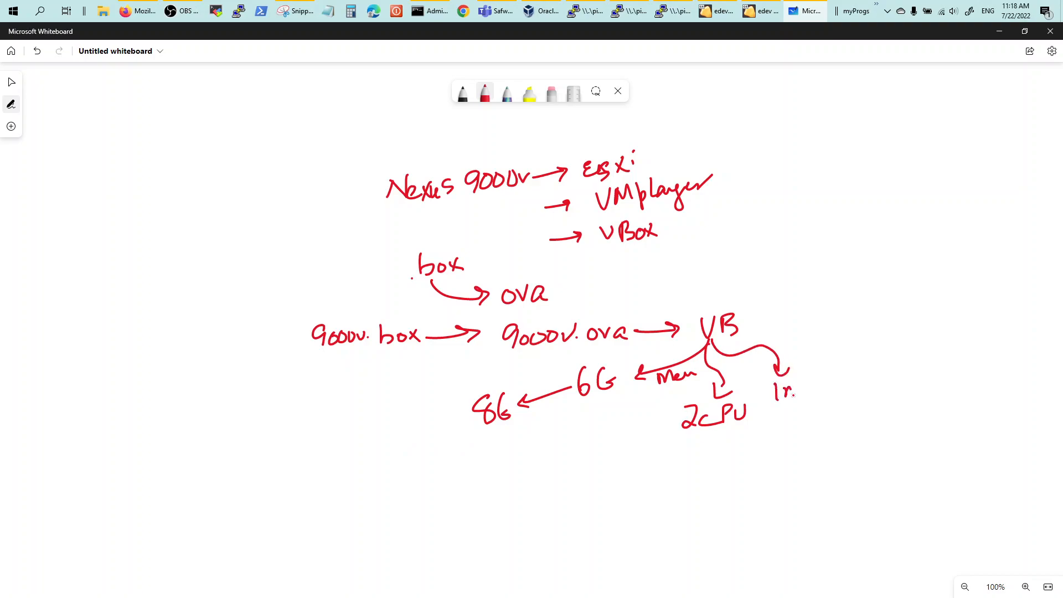
left_click_drag(777, 377, 821, 397)
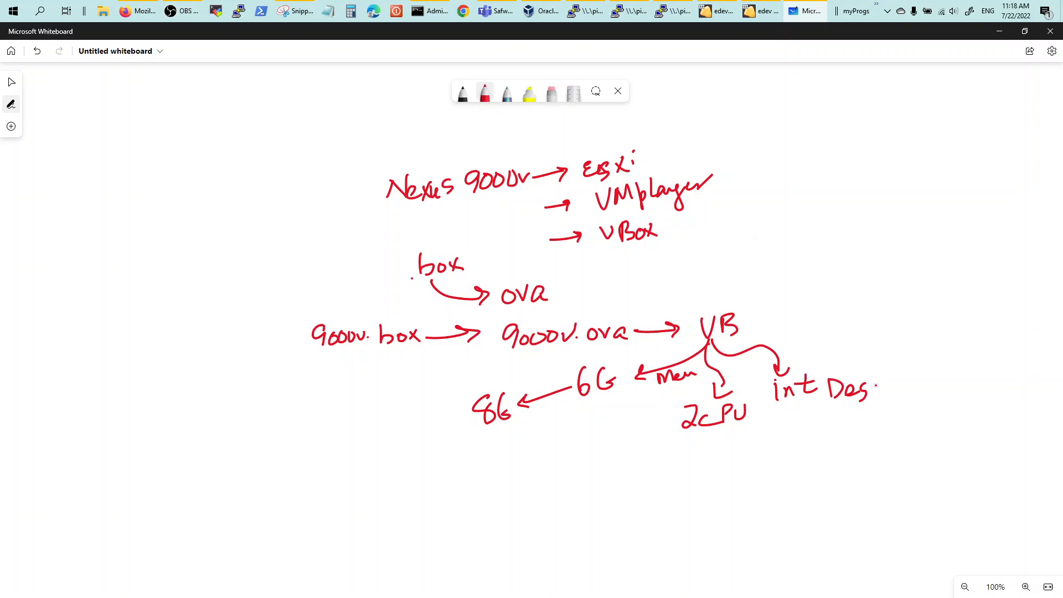
left_click_drag(875, 387, 916, 390)
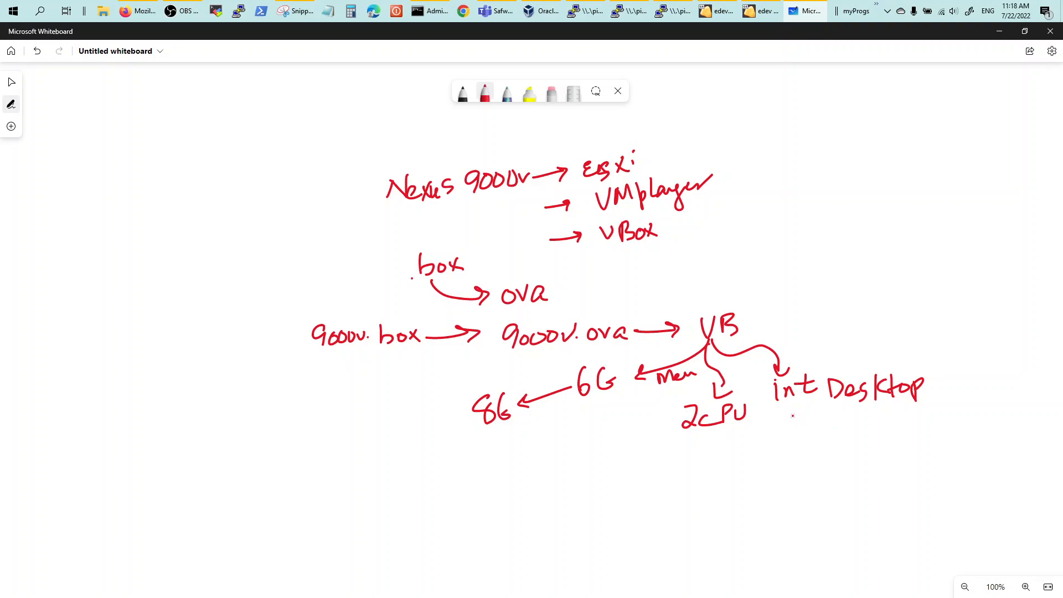
left_click_drag(792, 424, 828, 431)
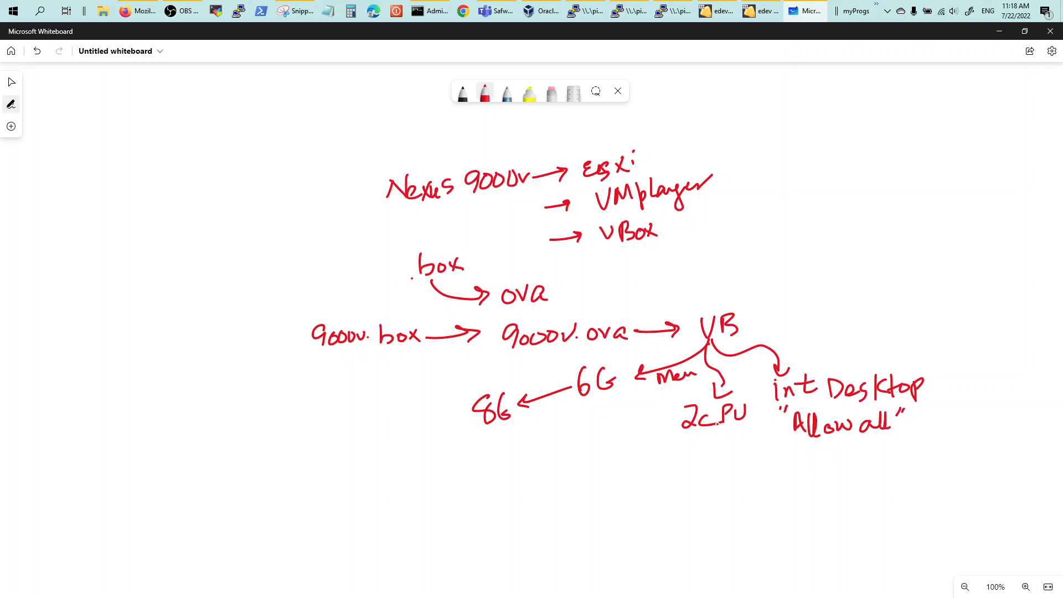
left_click_drag(251, 421, 288, 458)
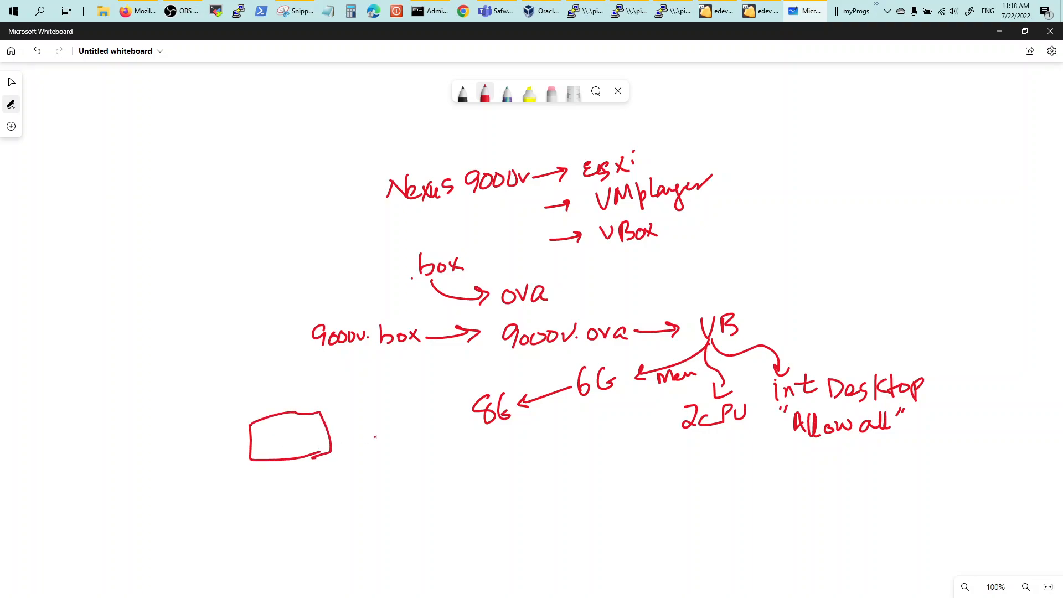
Sketch two e1/1 adapter boxes joined by an 'Internal n1' line and underline 'Allow all'.
left_click_drag(383, 408, 434, 451)
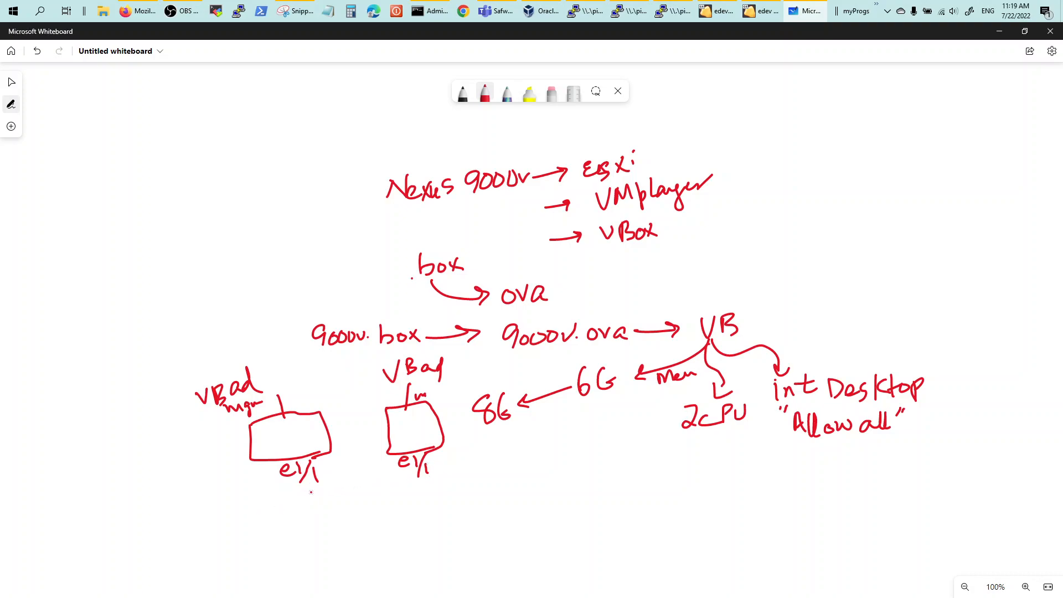
left_click_drag(312, 481, 346, 509)
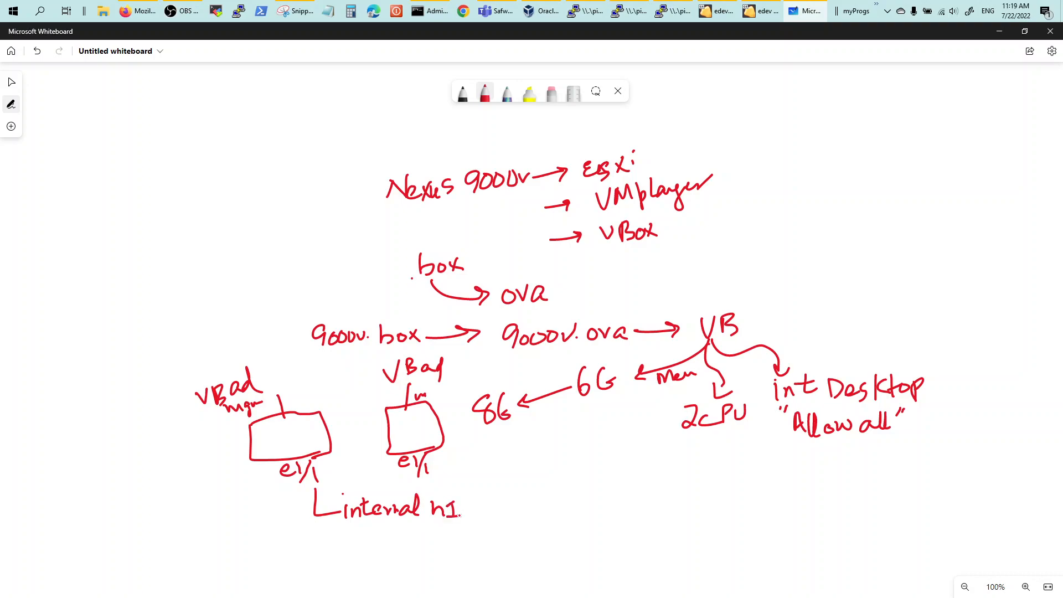
left_click_drag(431, 465, 461, 512)
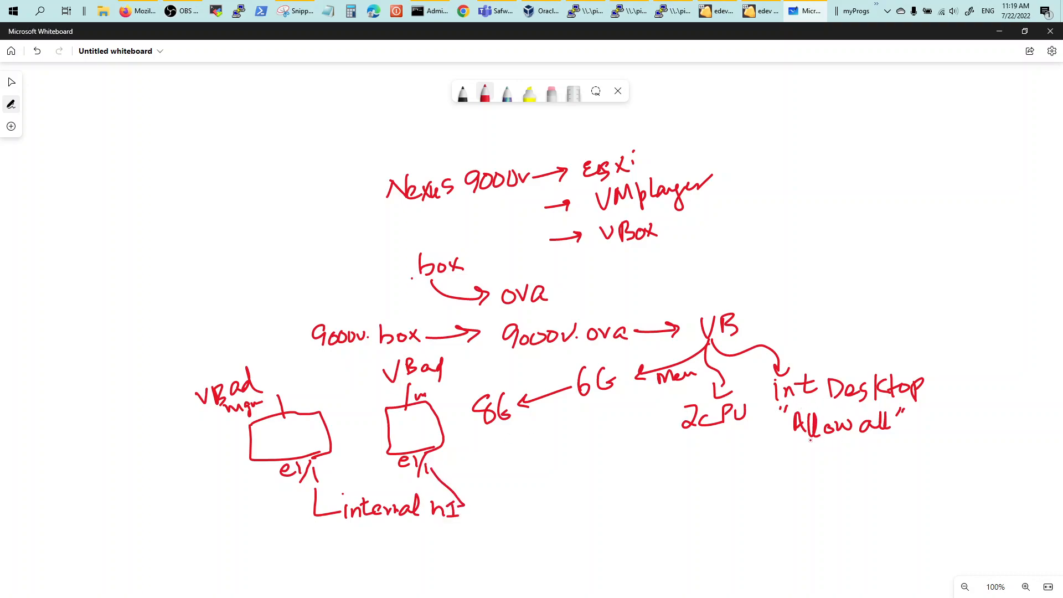
left_click_drag(794, 440, 882, 439)
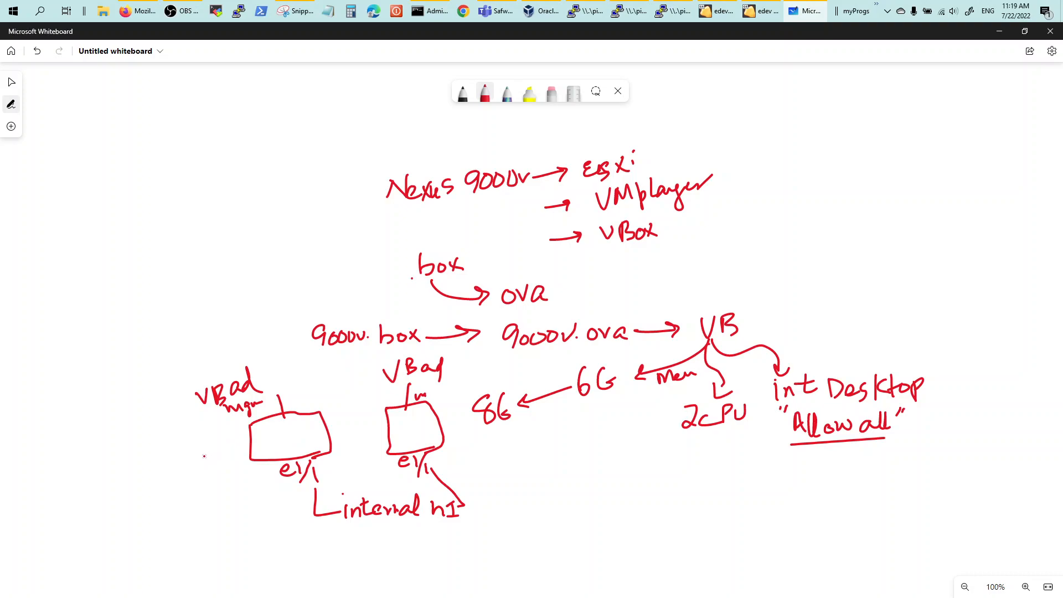
mouse_move(598, 435)
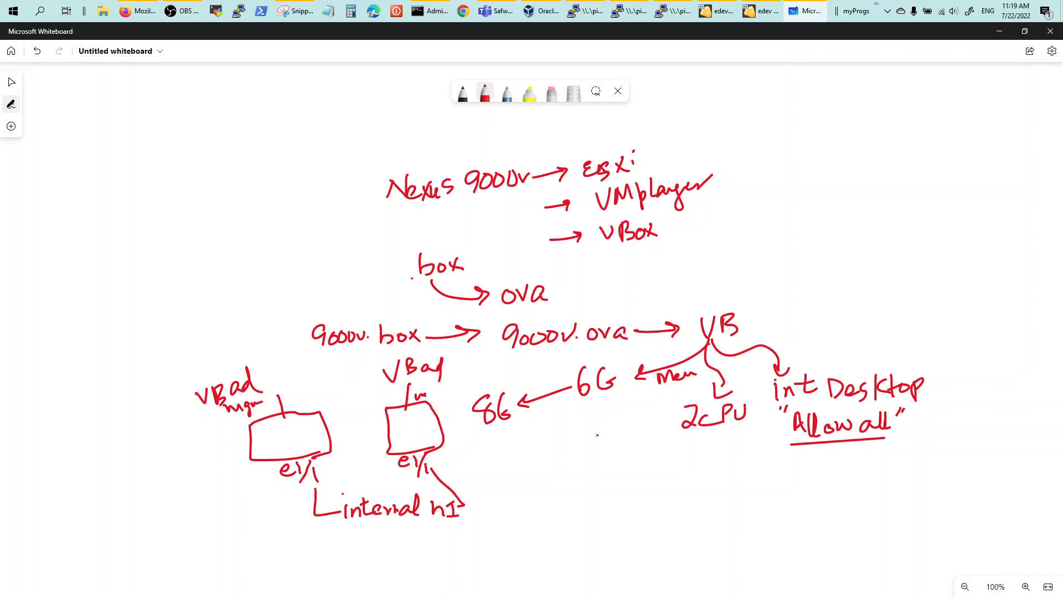
Write 'Console → Putty' below the diagram and start an arrow from VB to Serial.
left_click_drag(549, 468, 580, 481)
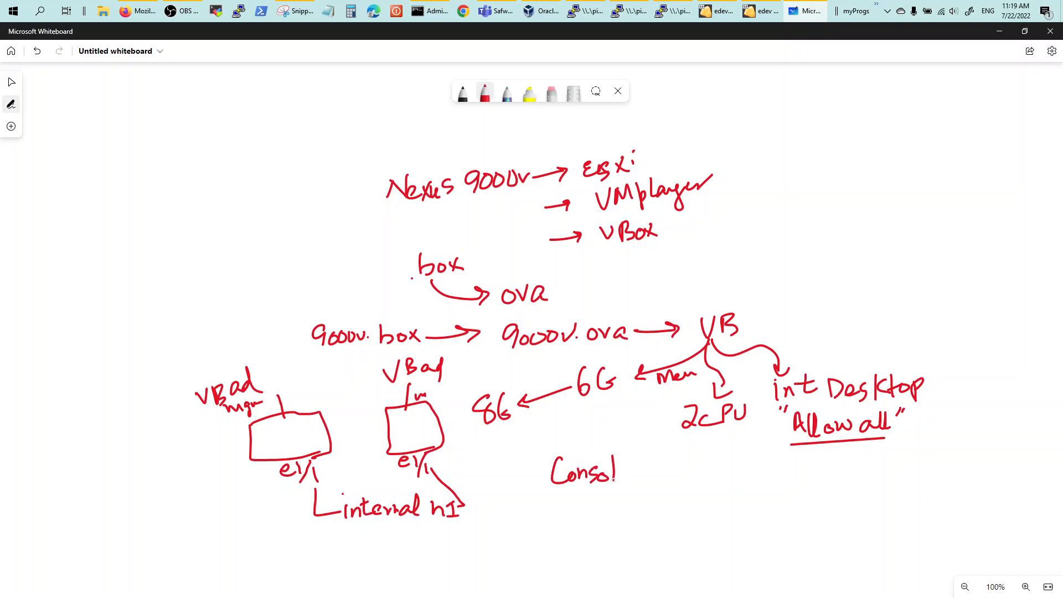
left_click_drag(614, 475, 705, 471)
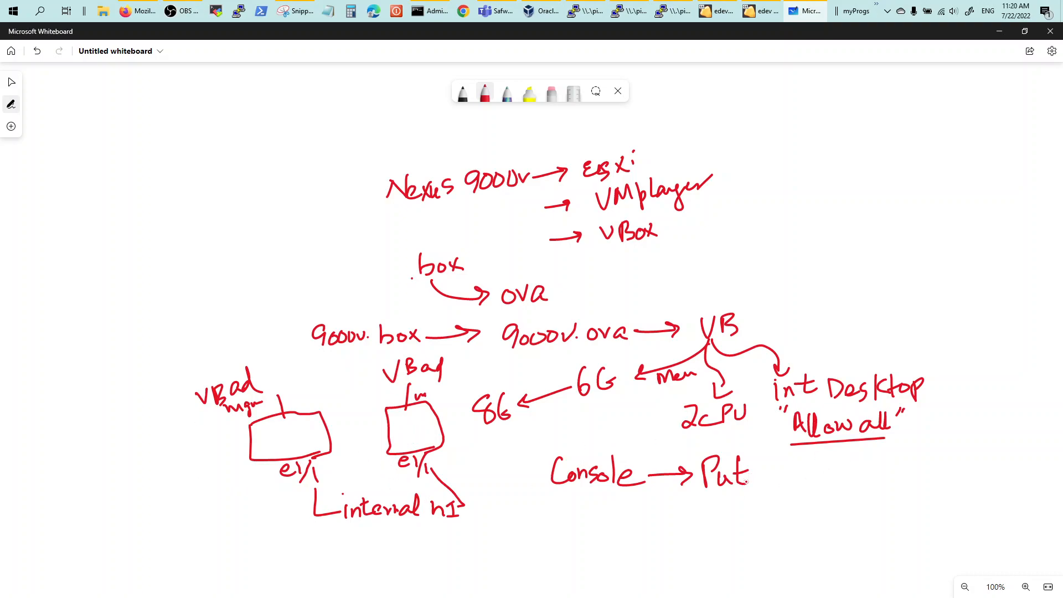
left_click_drag(749, 468, 752, 481)
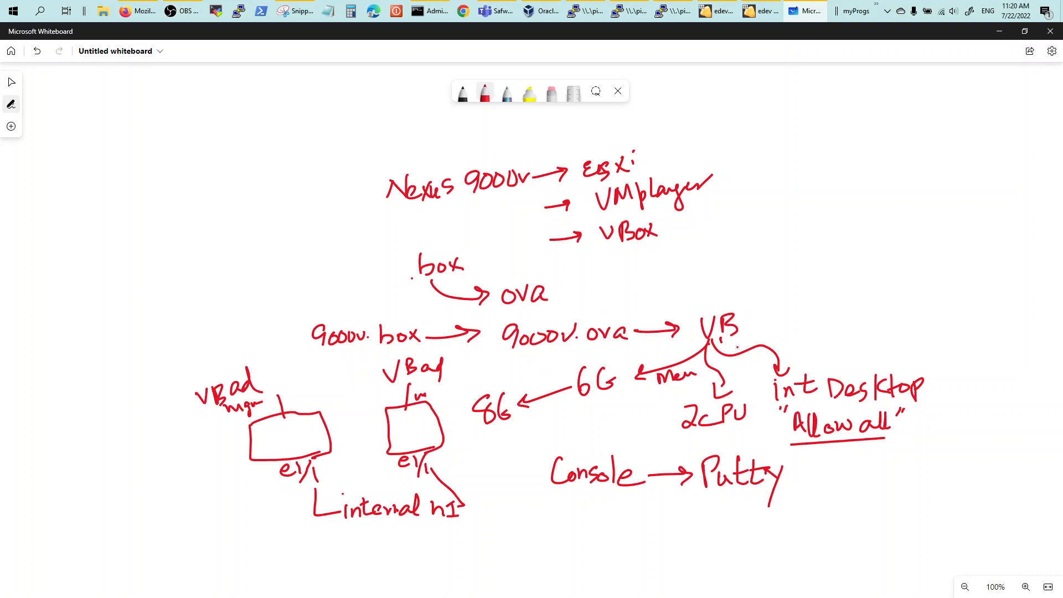
left_click_drag(719, 343, 834, 316)
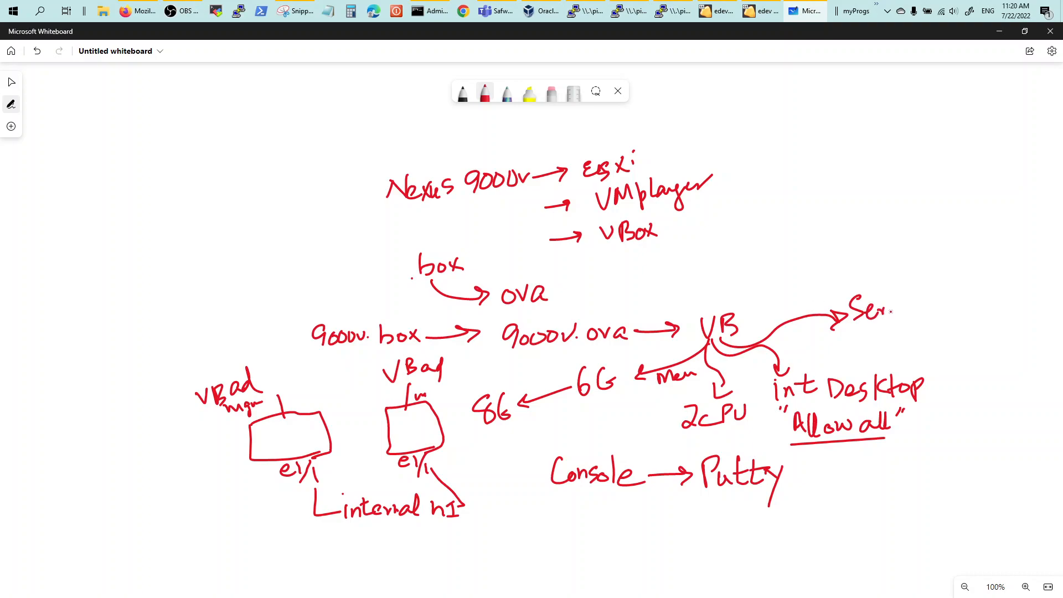
Write 'Serial' with 'Host Pipe \\.\pipe\nx1', a crossed-out arrow above VB, and double-underline Putty.
left_click_drag(875, 312, 923, 312)
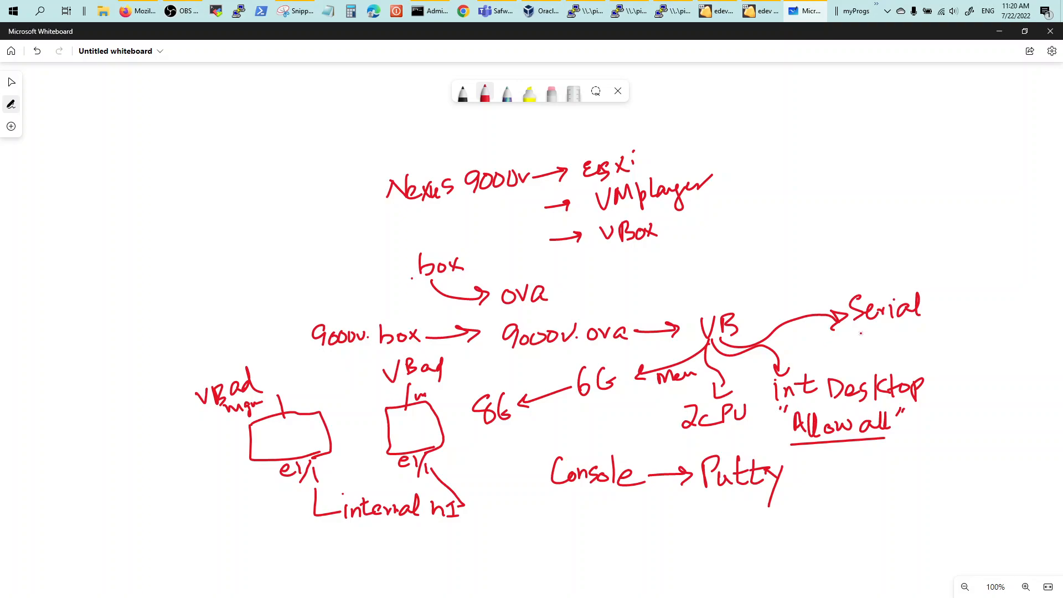
left_click_drag(876, 326, 885, 346)
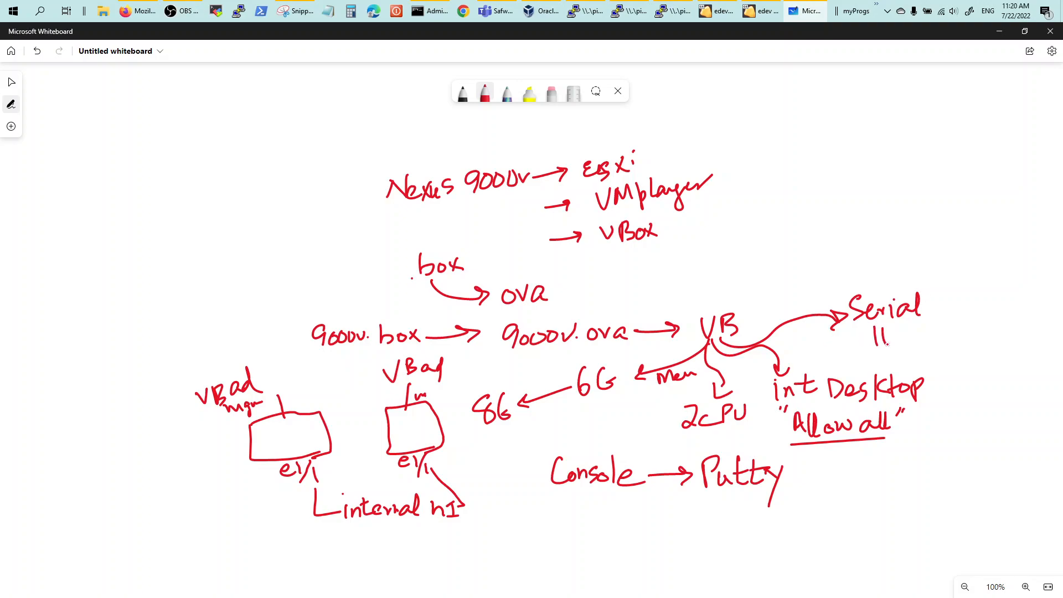
type("Host")
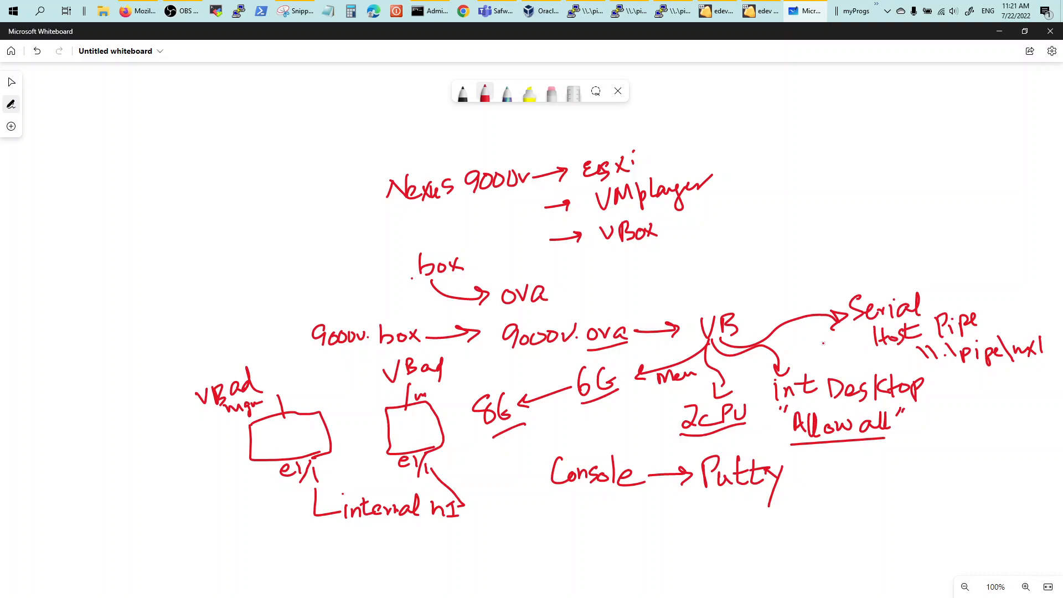
left_click_drag(743, 312, 736, 278)
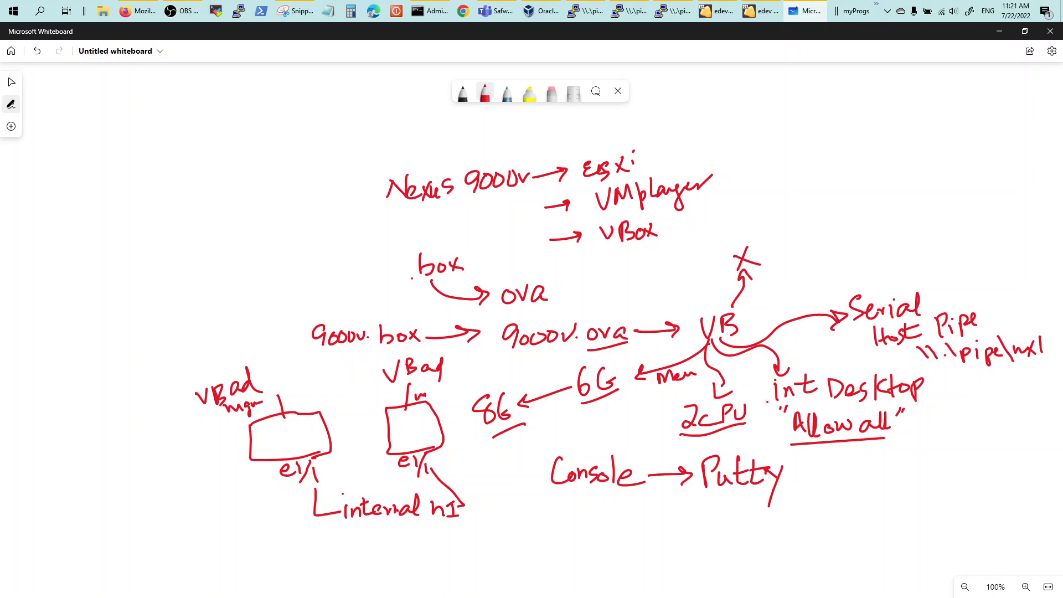
left_click_drag(698, 495, 753, 506)
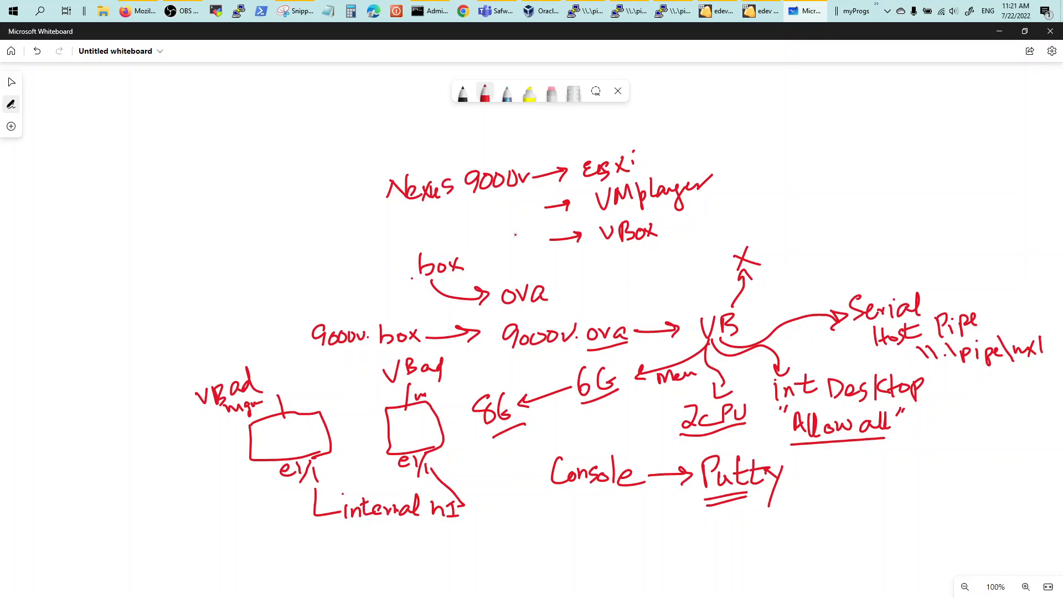
mouse_move(547, 34)
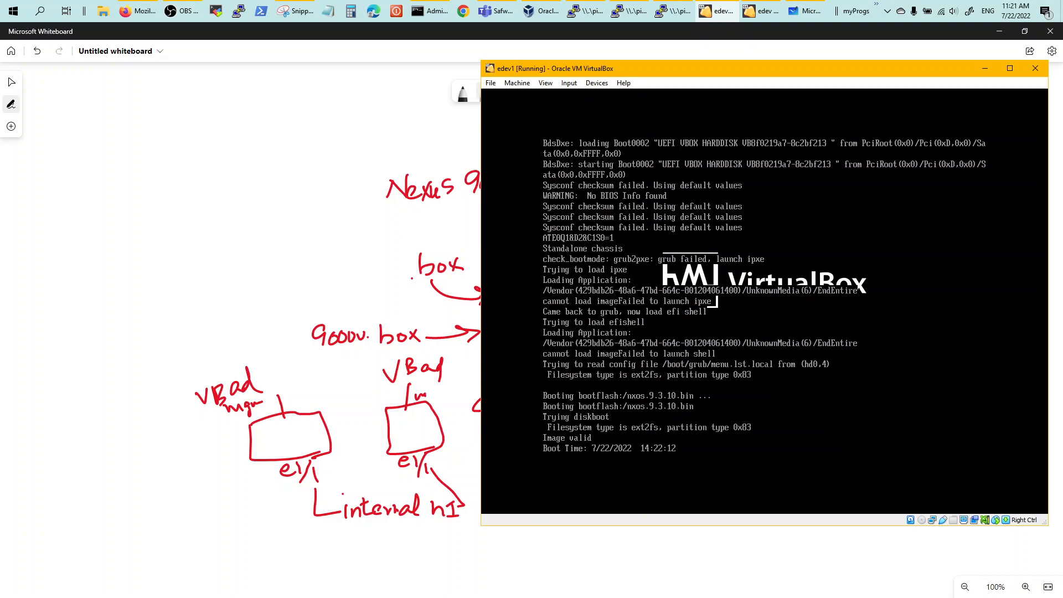
mouse_move(746, 57)
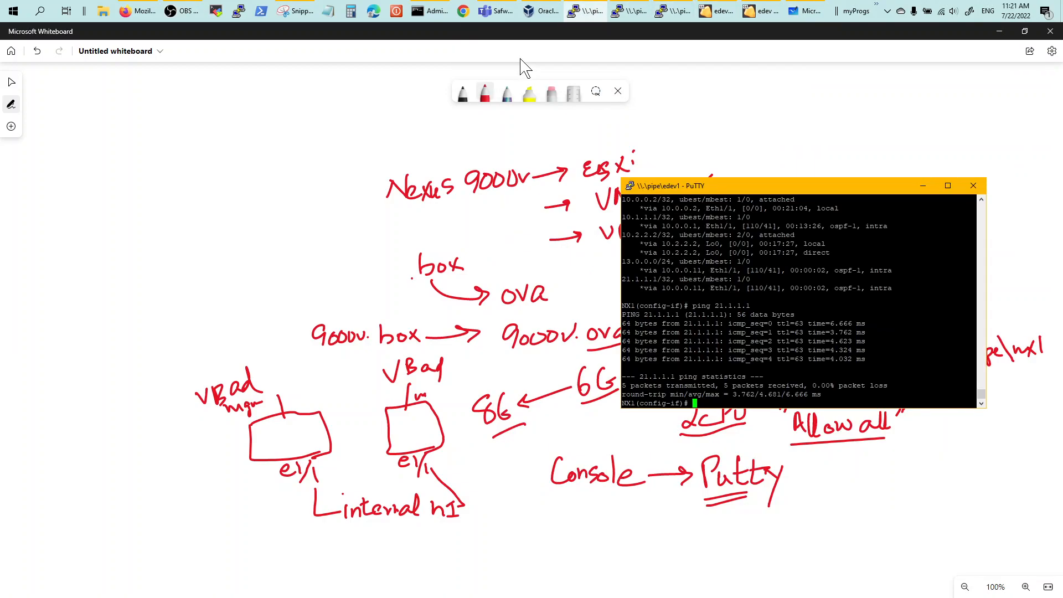
mouse_move(767, 190)
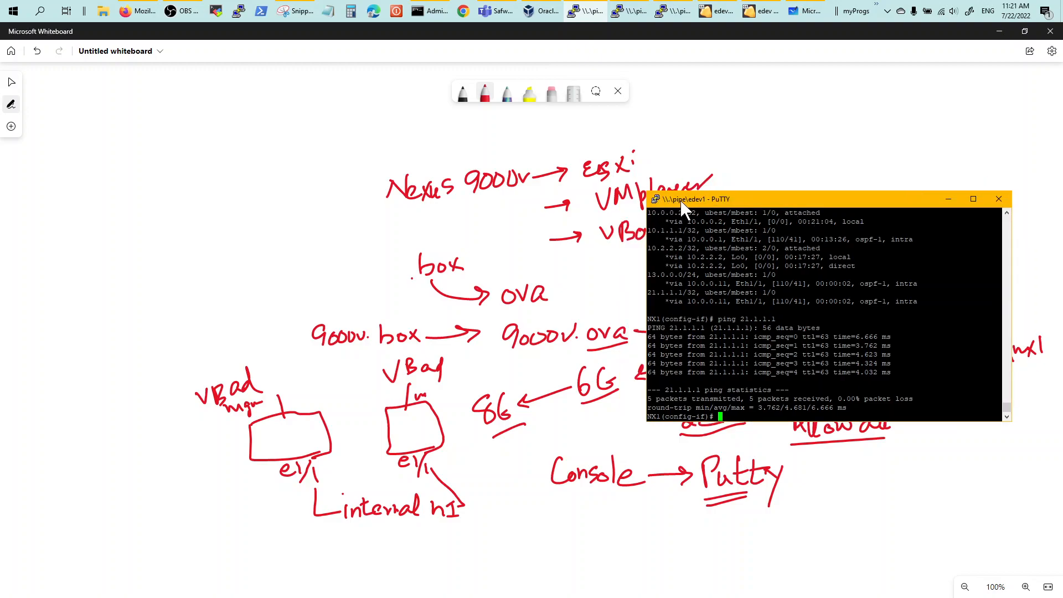
mouse_move(688, 213)
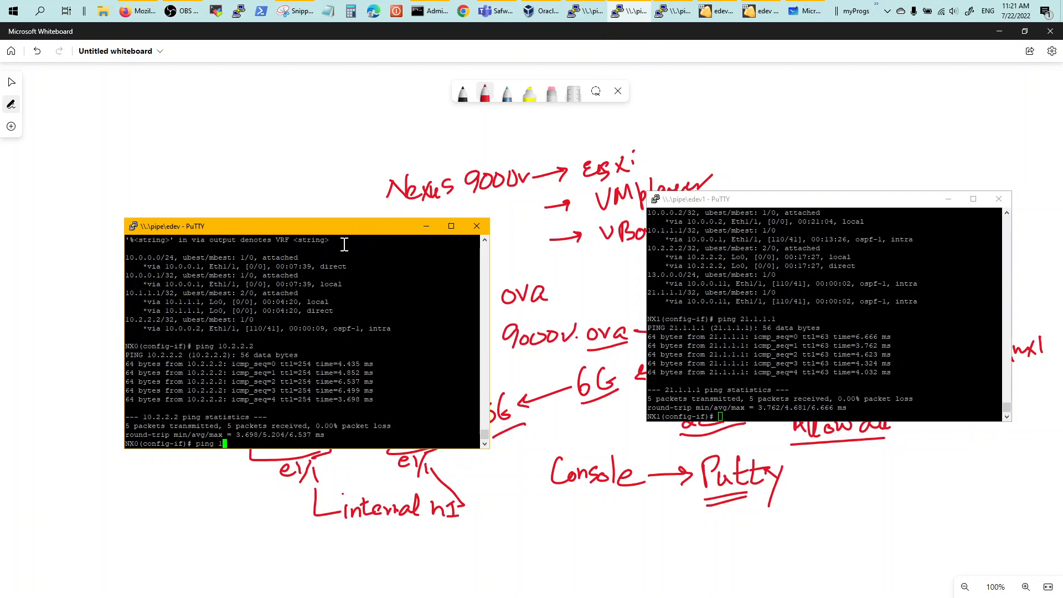
Run 'sho int status' and 'sho run int e1/1' on NX0 and NX1.
type("sho int")
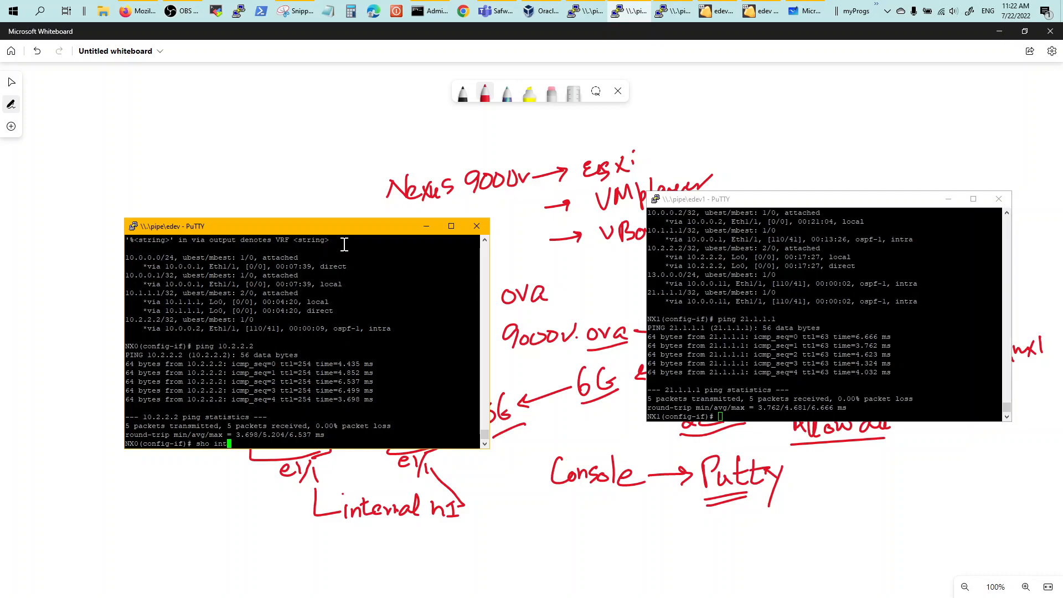
type("status")
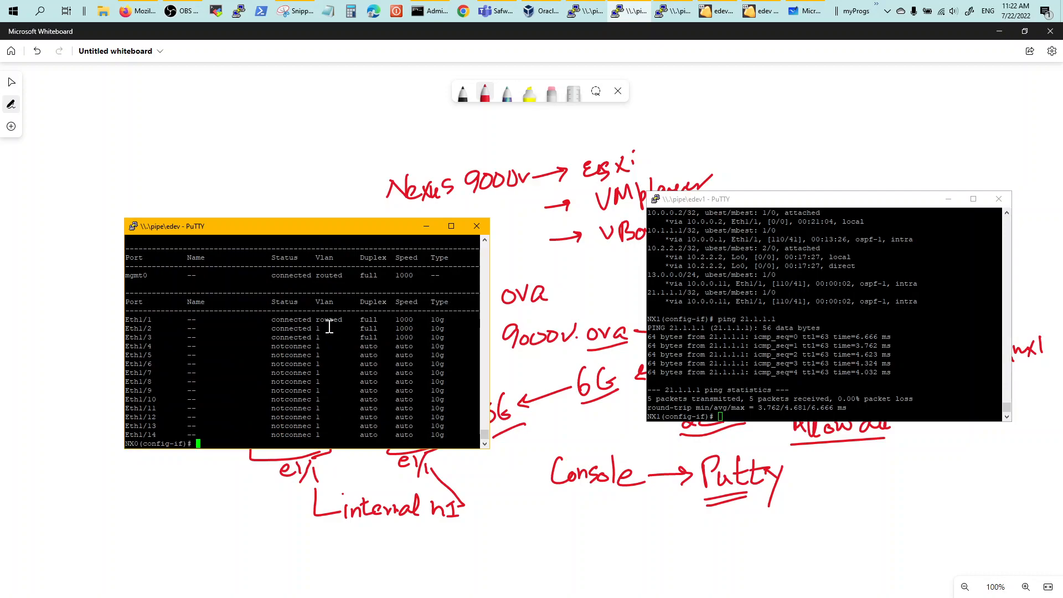
type("sho run int e1/1")
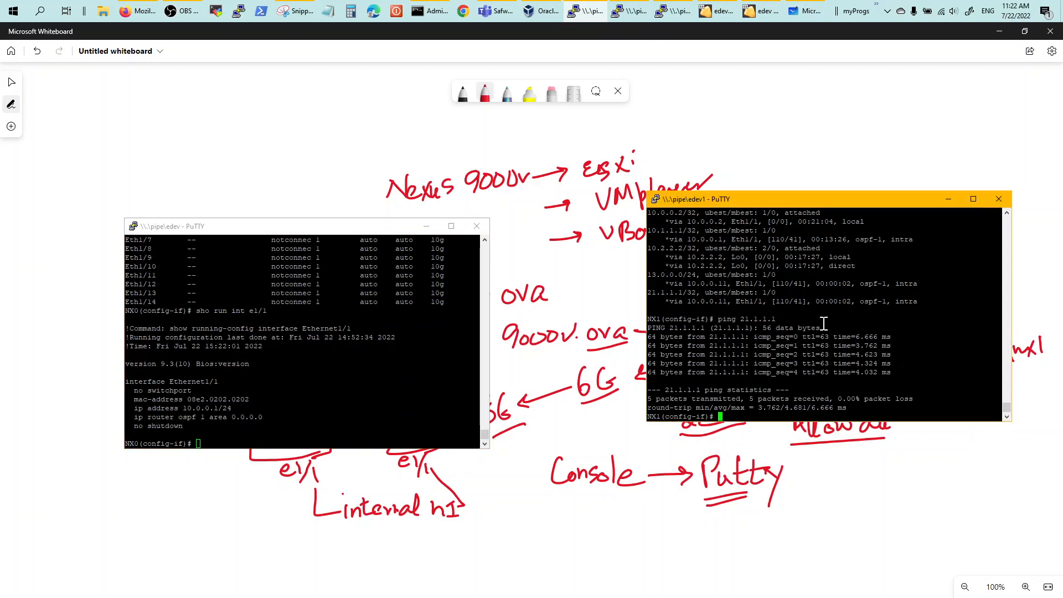
type("sho run int")
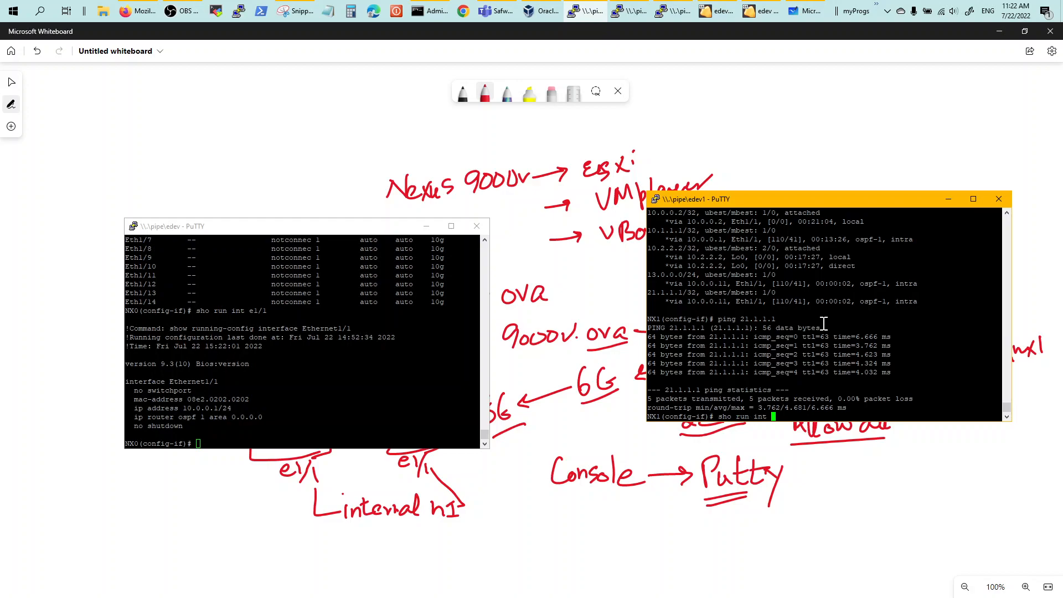
key("Return")
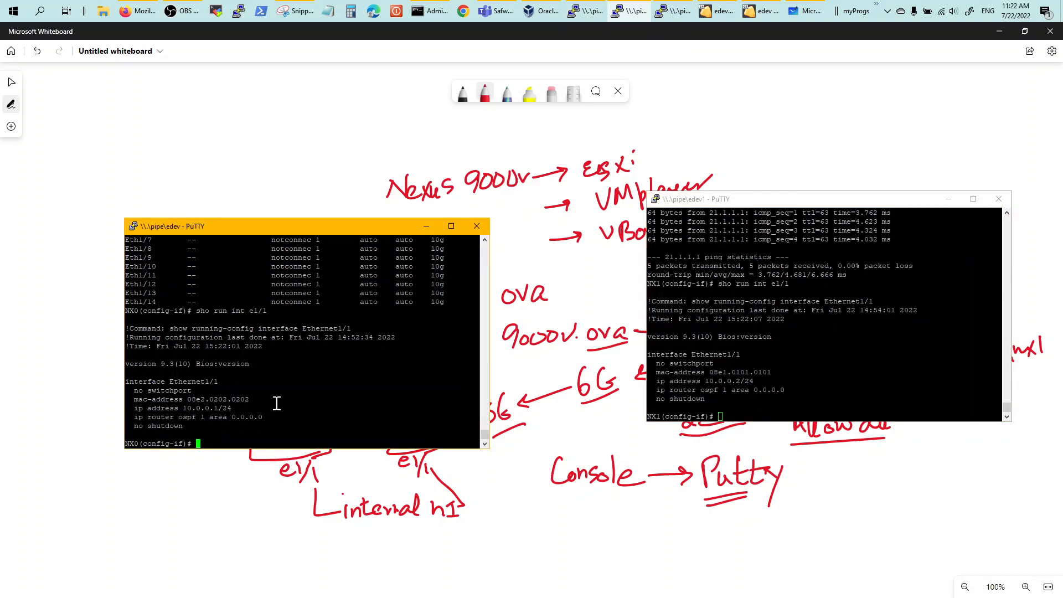
Ping 10.0.0.2 from NX0 and list its OSPF neighbors.
type("ping 10.0.0.2")
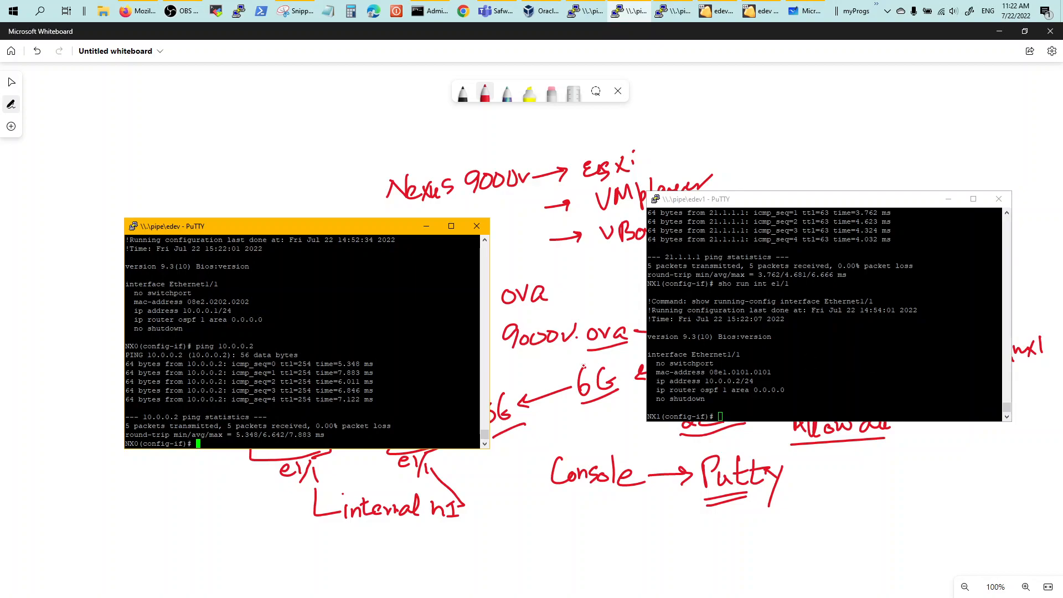
mouse_move(227, 325)
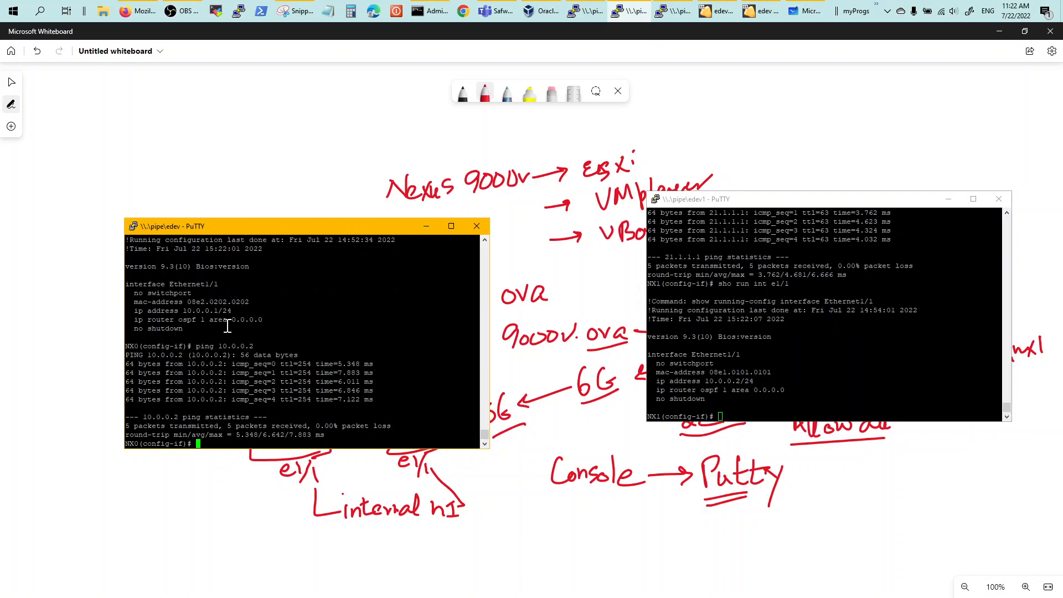
type("sho ip os neighbor")
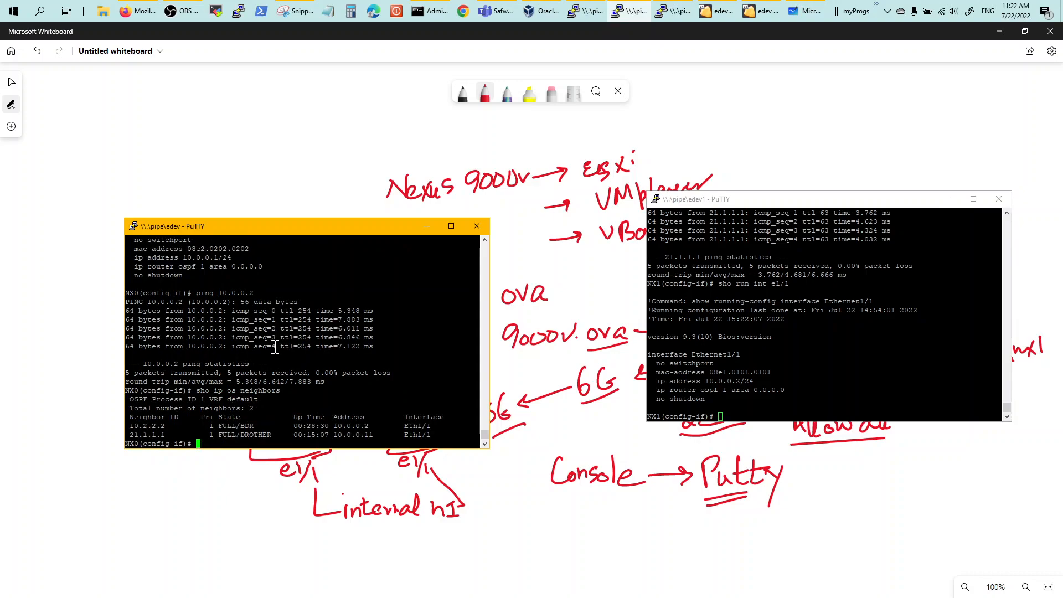
type("sho ip os neighbors")
type("sho ip route")
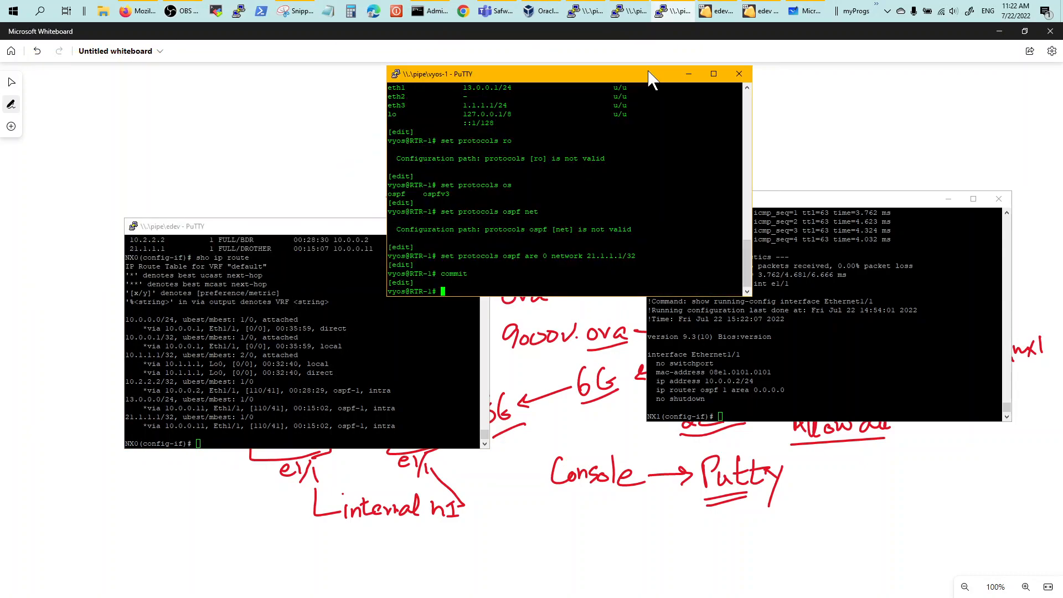
Run 'run sho ip os neighbor' on vyos-1 to list its OSPF neighbors.
type("run sho")
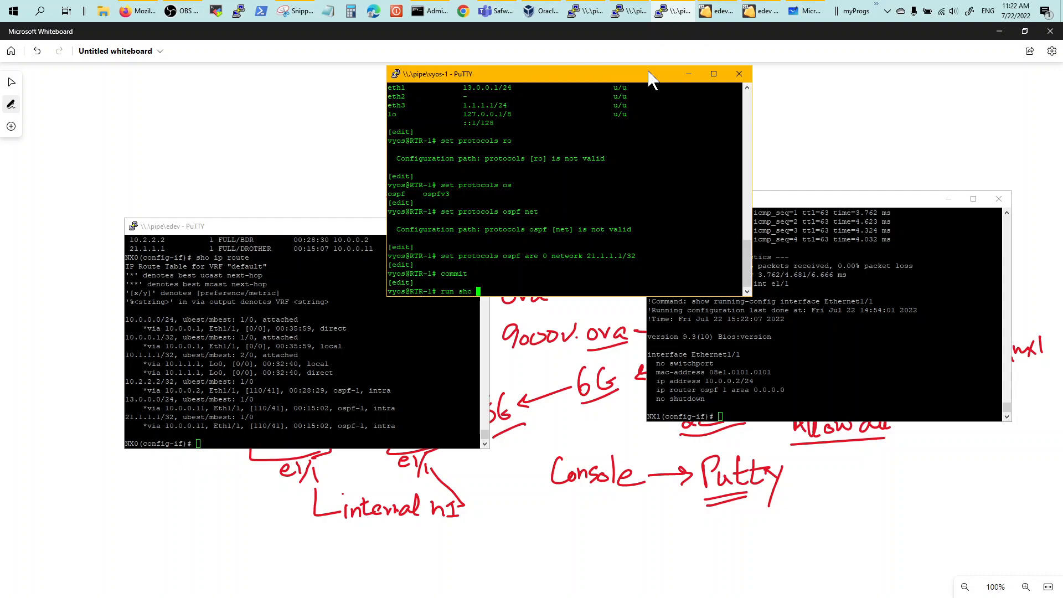
type("ip os neighbor")
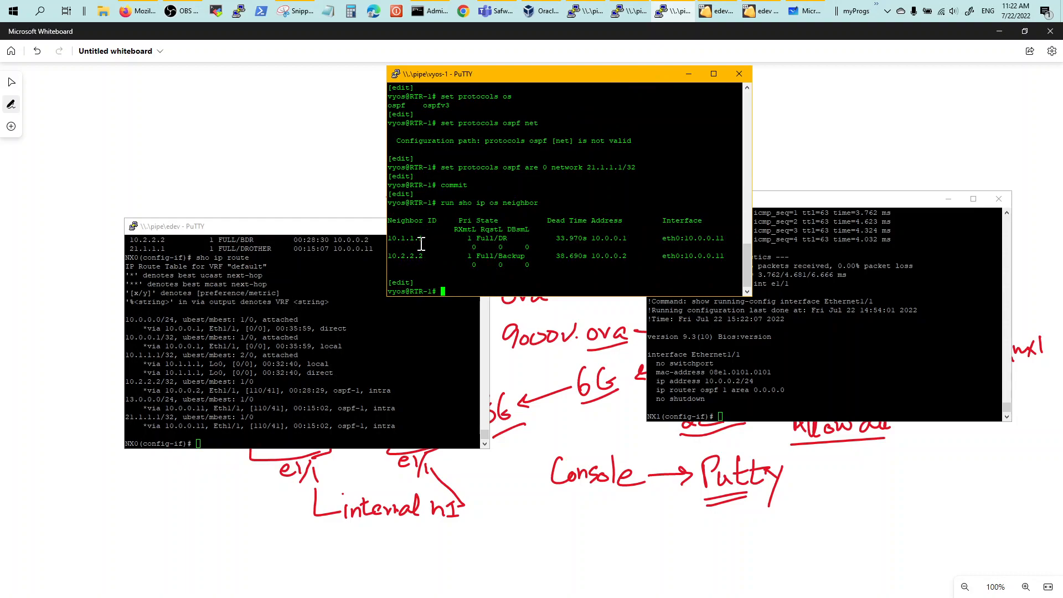
mouse_move(362, 329)
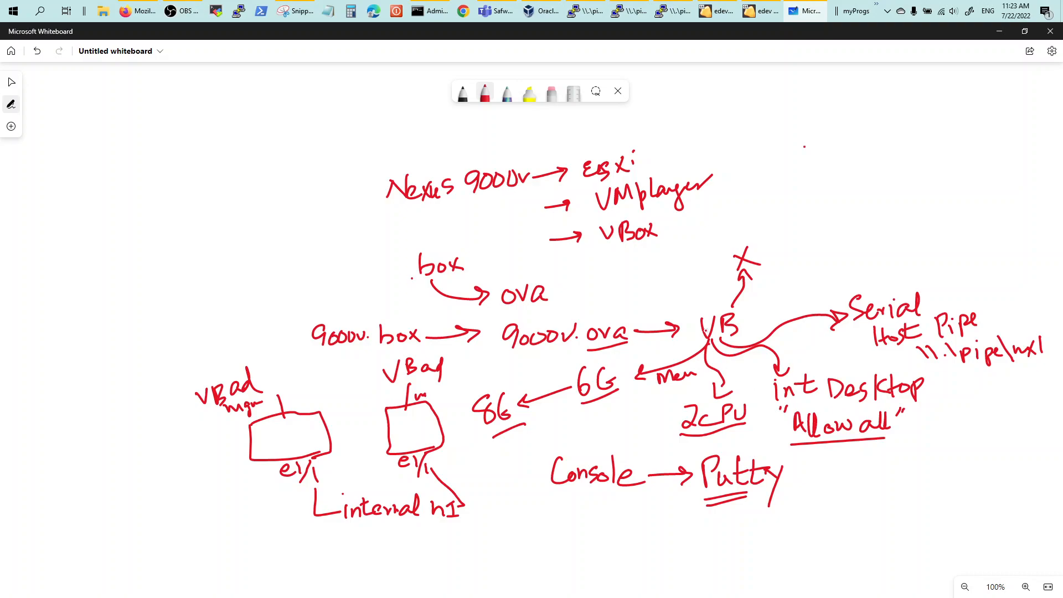
Add a 'Macadd' branch off VB and switch to VirtualBox Manager.
left_click_drag(723, 329, 828, 258)
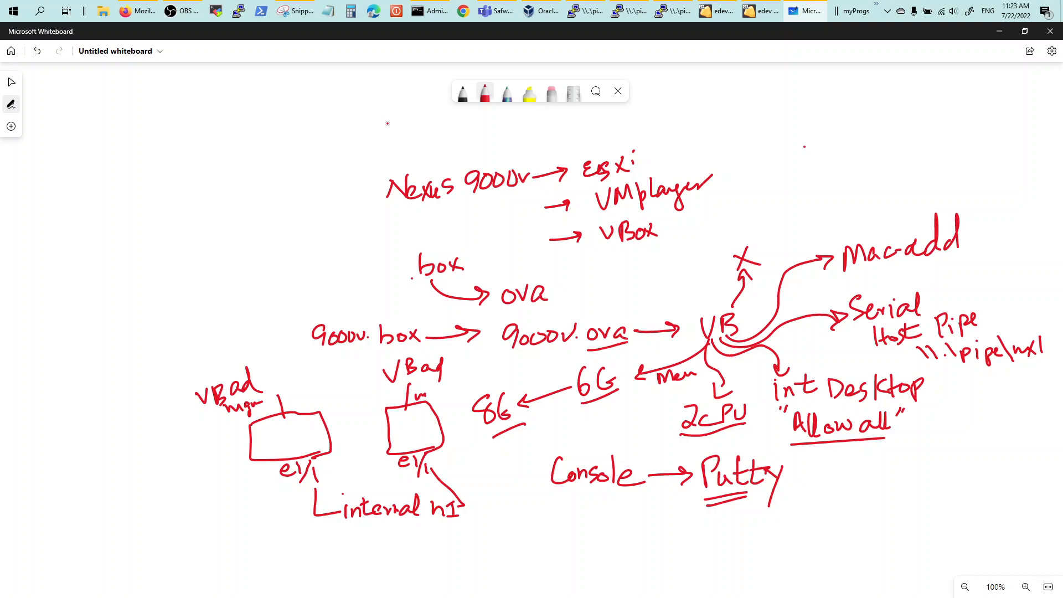
left_click(543, 11)
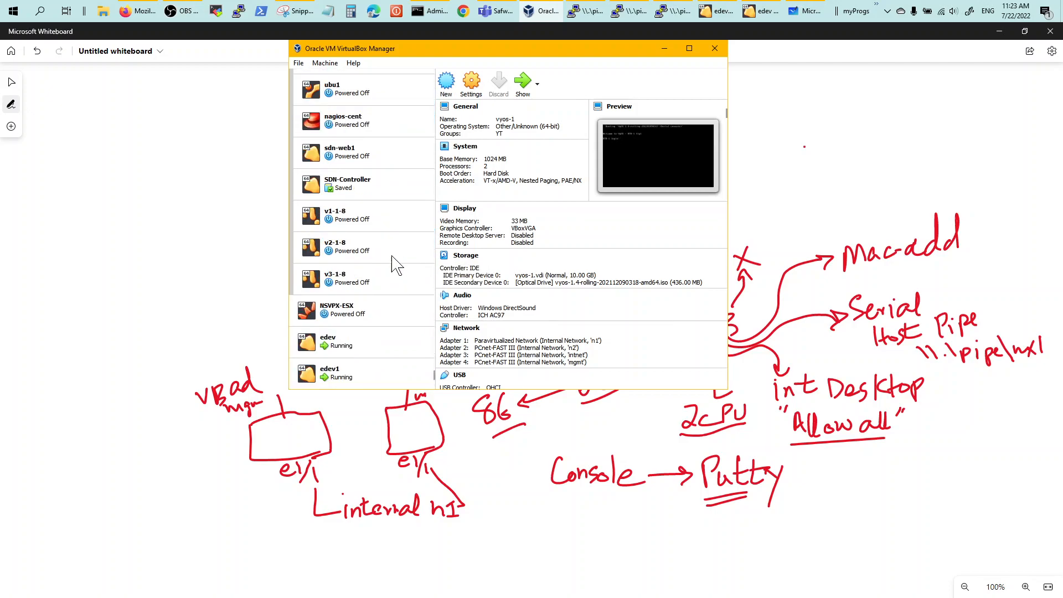
Select the edev virtual machine and open its settings.
left_click(346, 341)
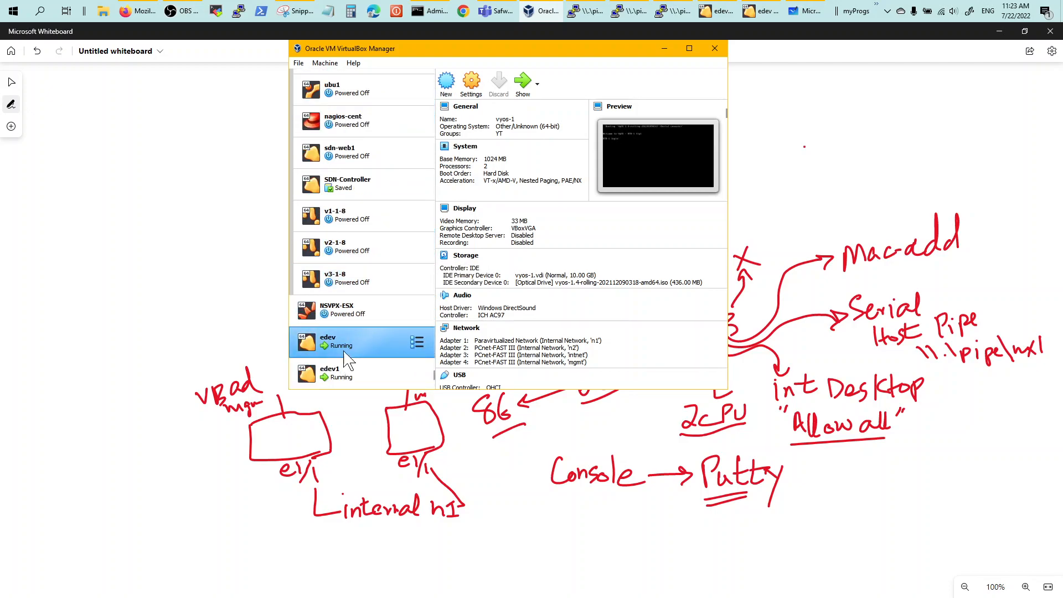
left_click(327, 341)
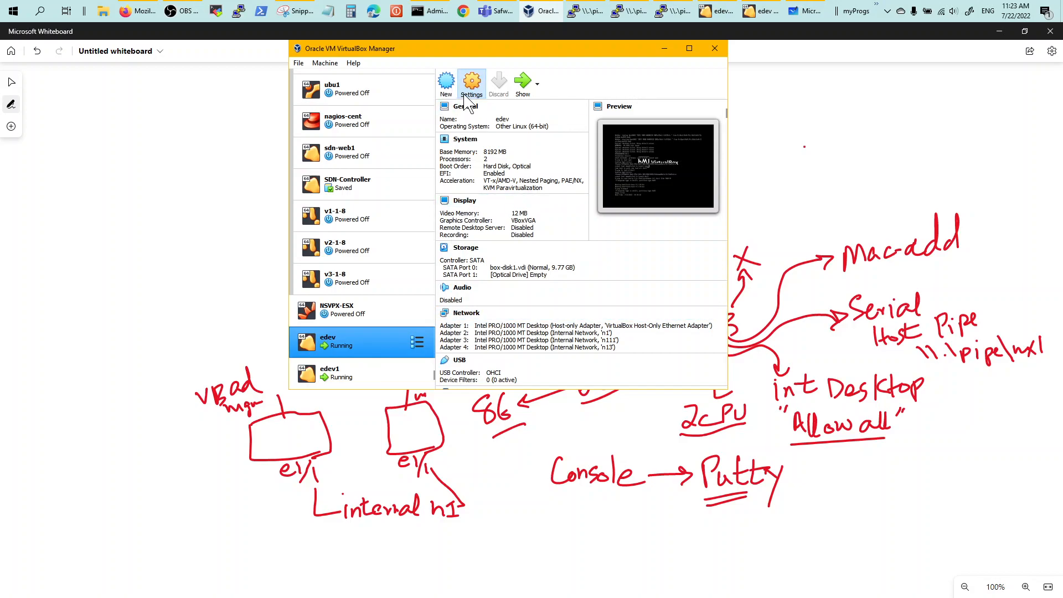
left_click(471, 82)
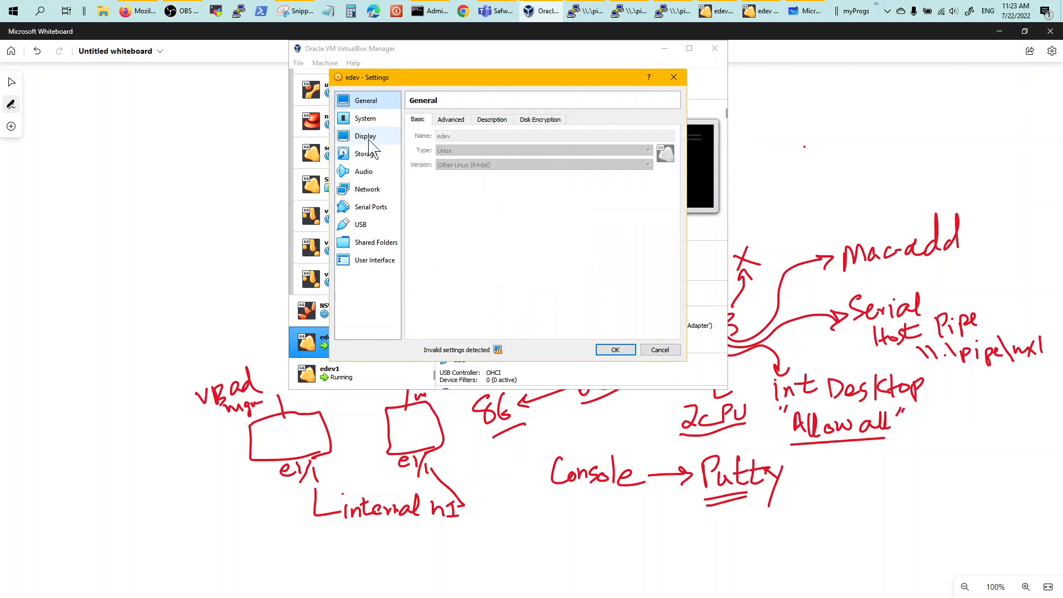
Review edev's System settings (2 CPUs) and the first network adapter's advanced options.
left_click(365, 118)
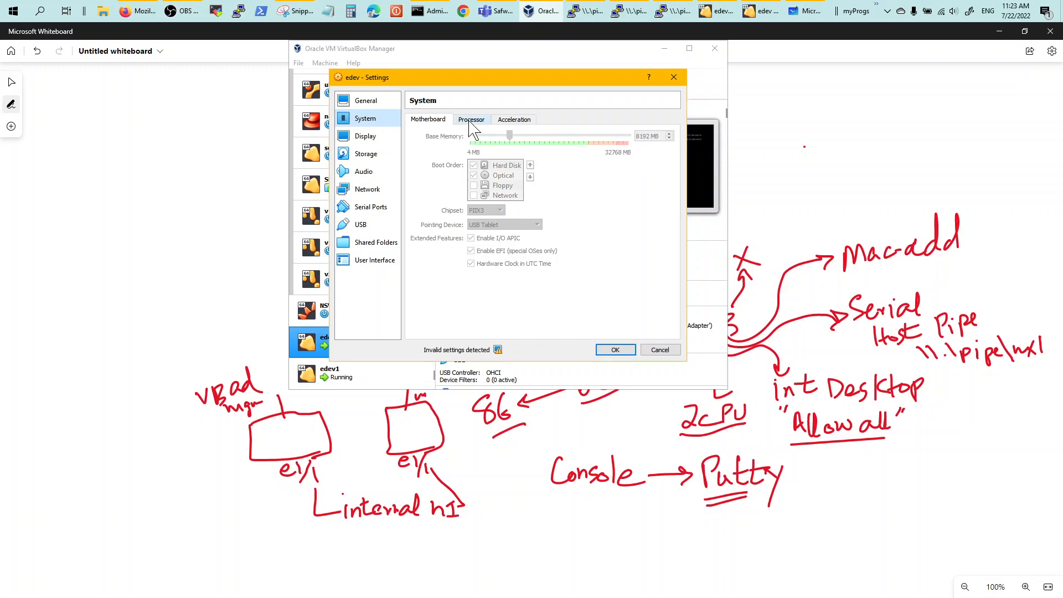
left_click(471, 120)
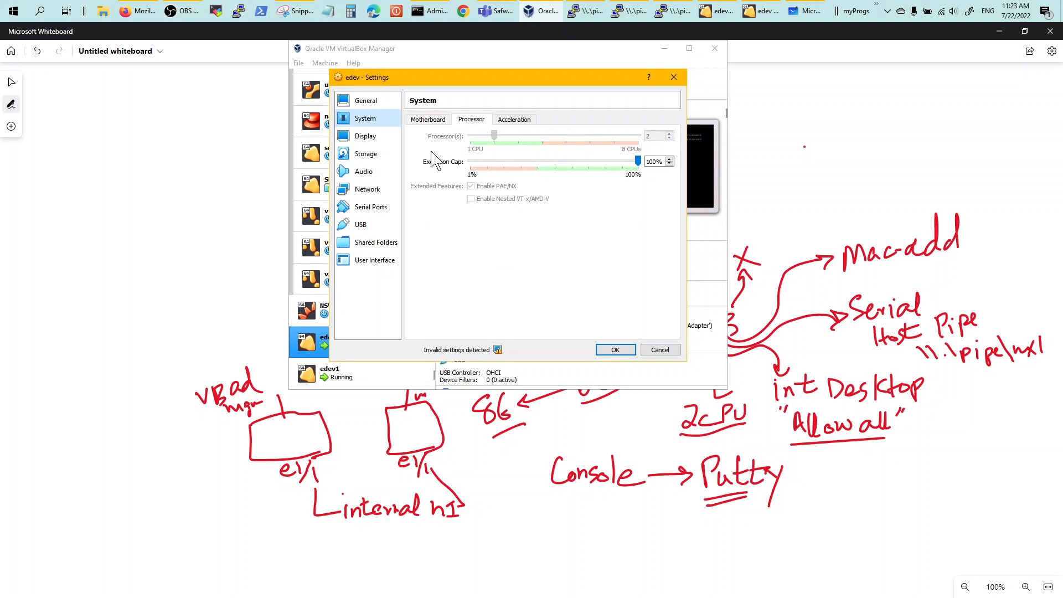
mouse_move(368, 190)
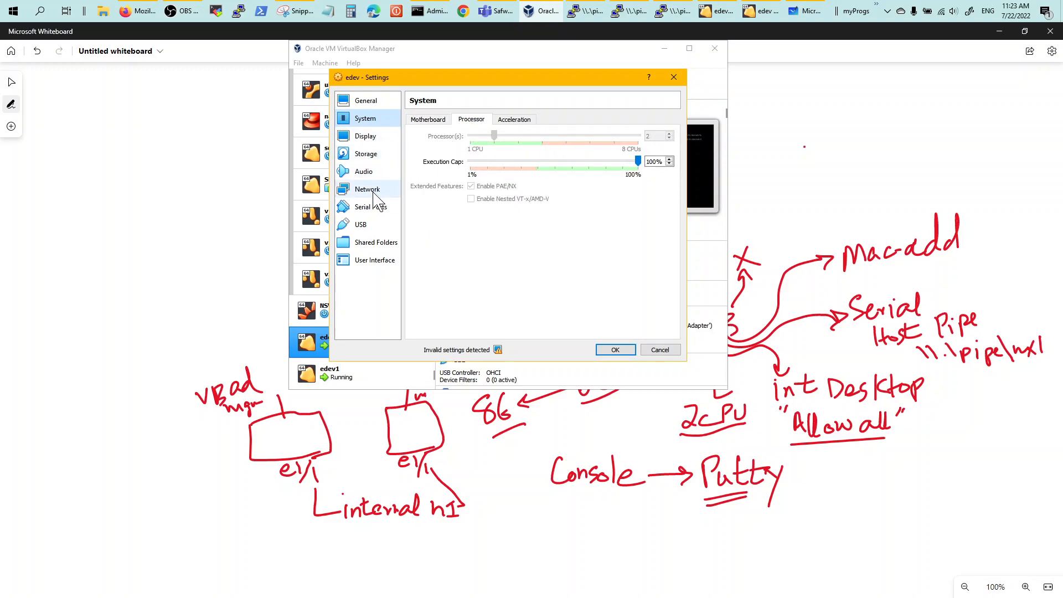
left_click(368, 188)
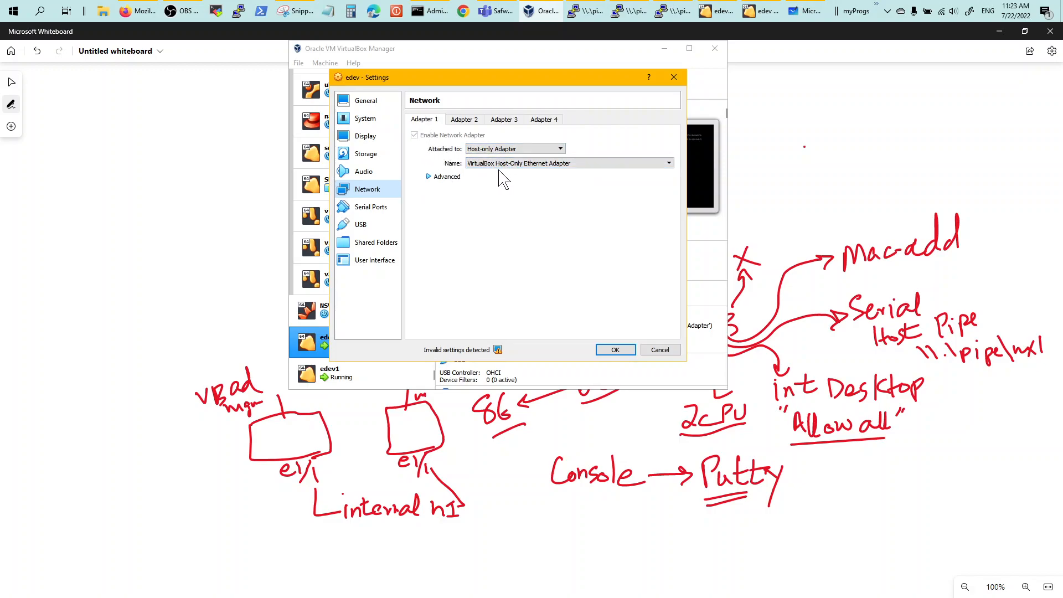
left_click(444, 178)
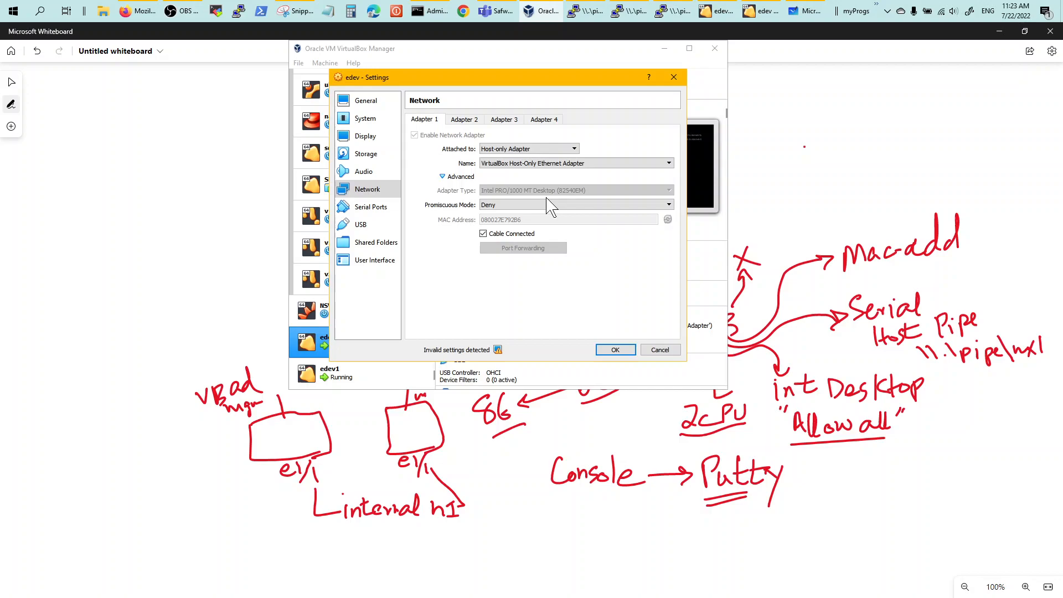
Check adapters 2 and 3 on internal networks n1/n111, then view the serial port settings.
left_click(464, 120)
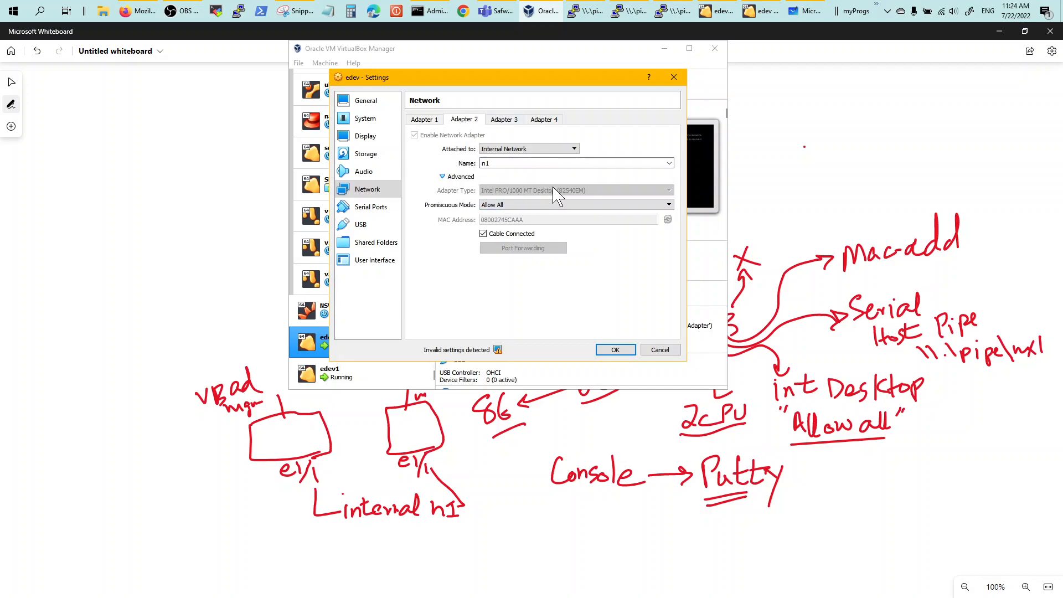
mouse_move(481, 132)
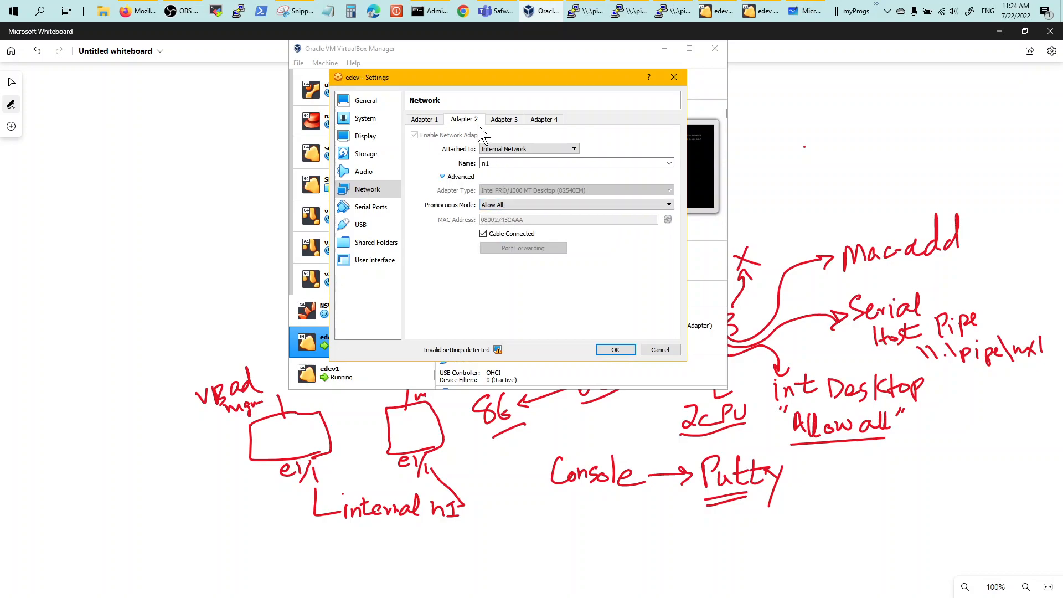
left_click(504, 120)
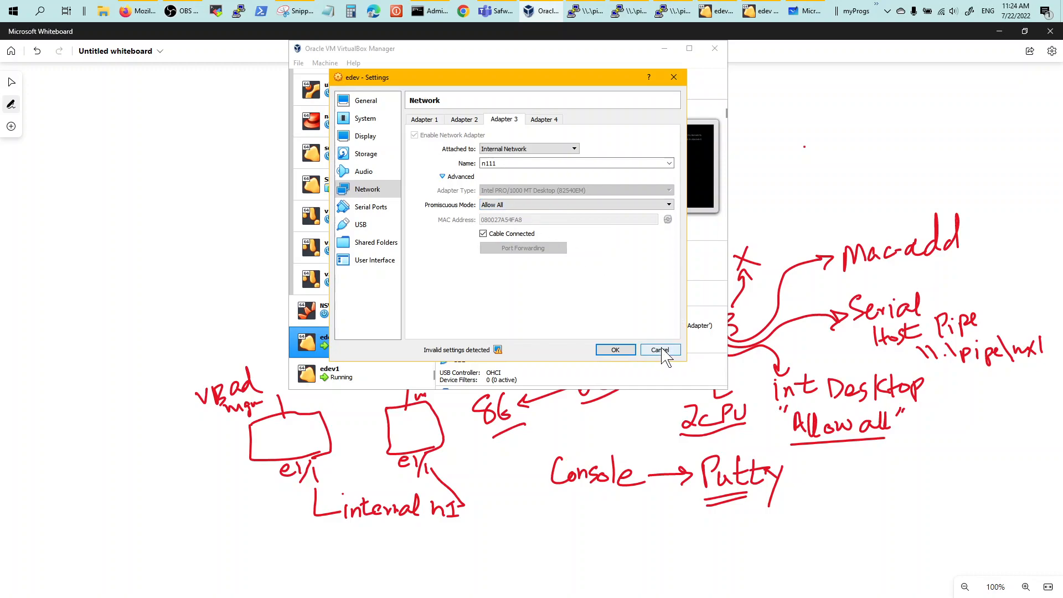
left_click(372, 207)
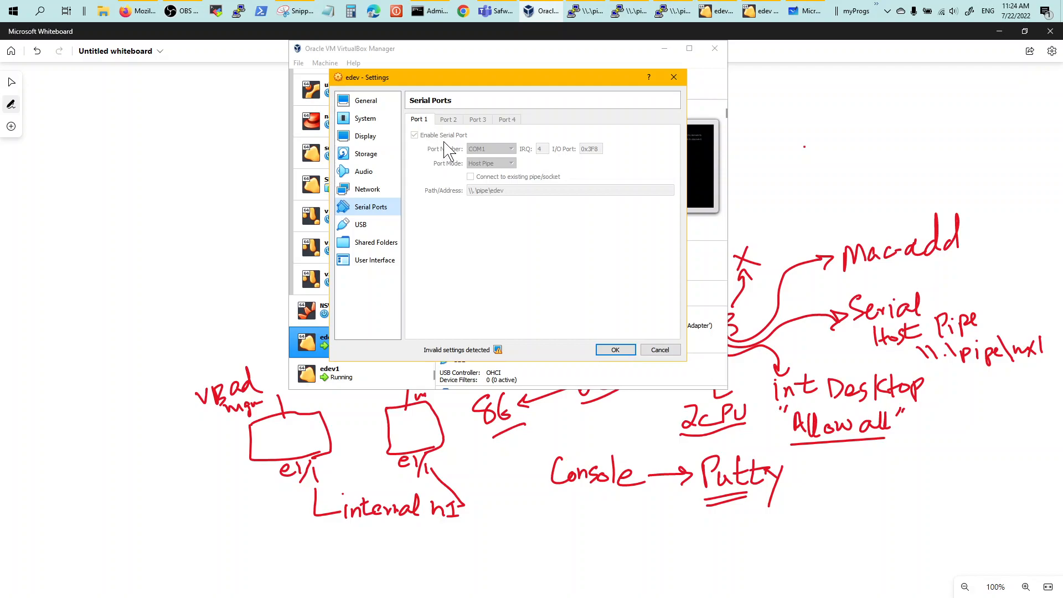
mouse_move(494, 163)
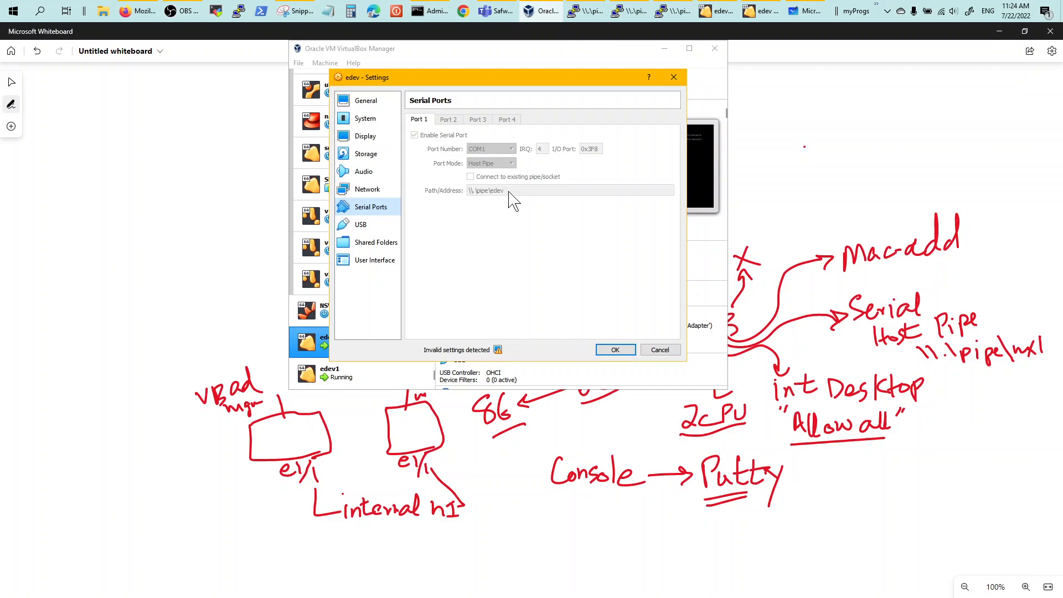
mouse_move(502, 207)
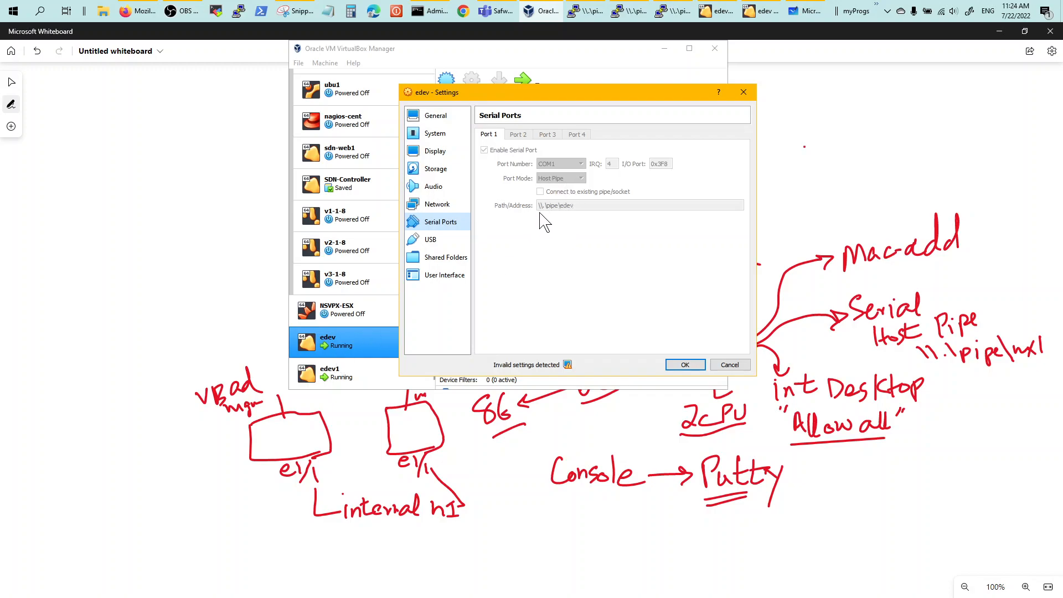
mouse_move(551, 217)
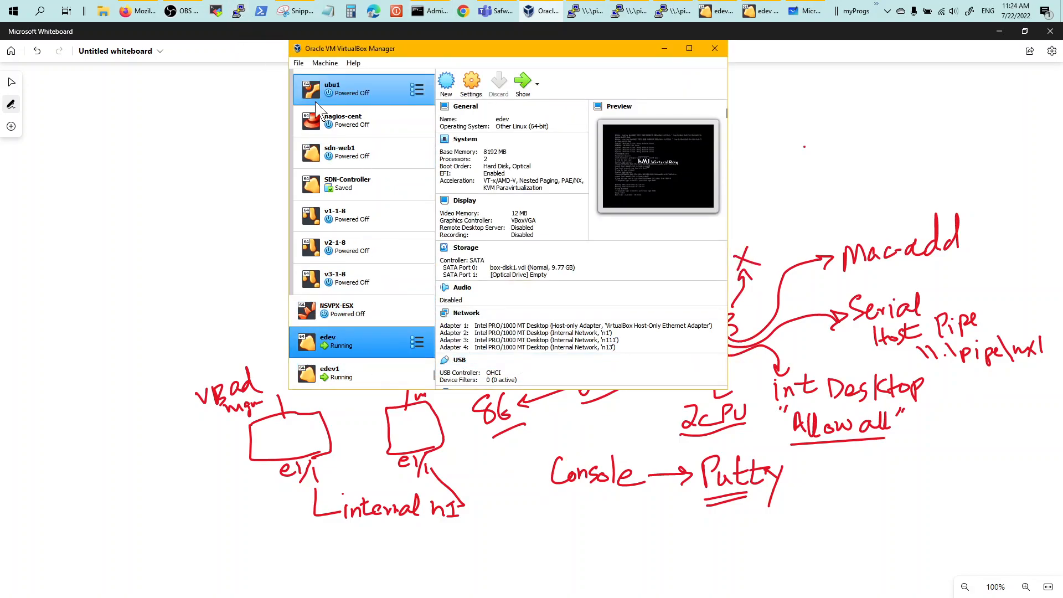
Bring up the PuTTY Configuration window listing the saved sessions.
left_click(682, 11)
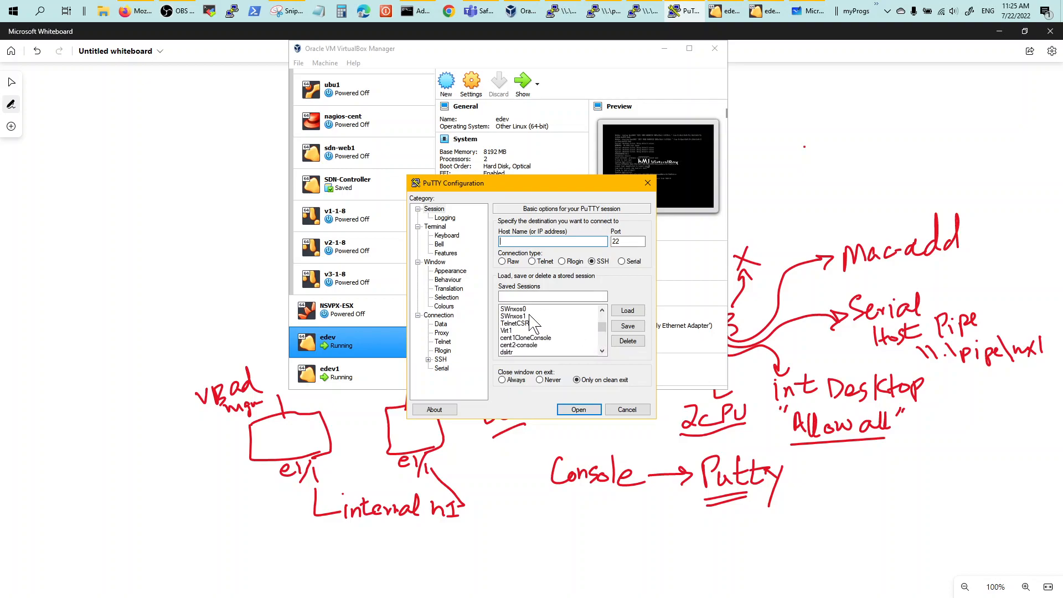
Load the saved SWnxos0 serial session (\\.\pipe\edev, 9600) and put the windows away.
left_click(519, 309)
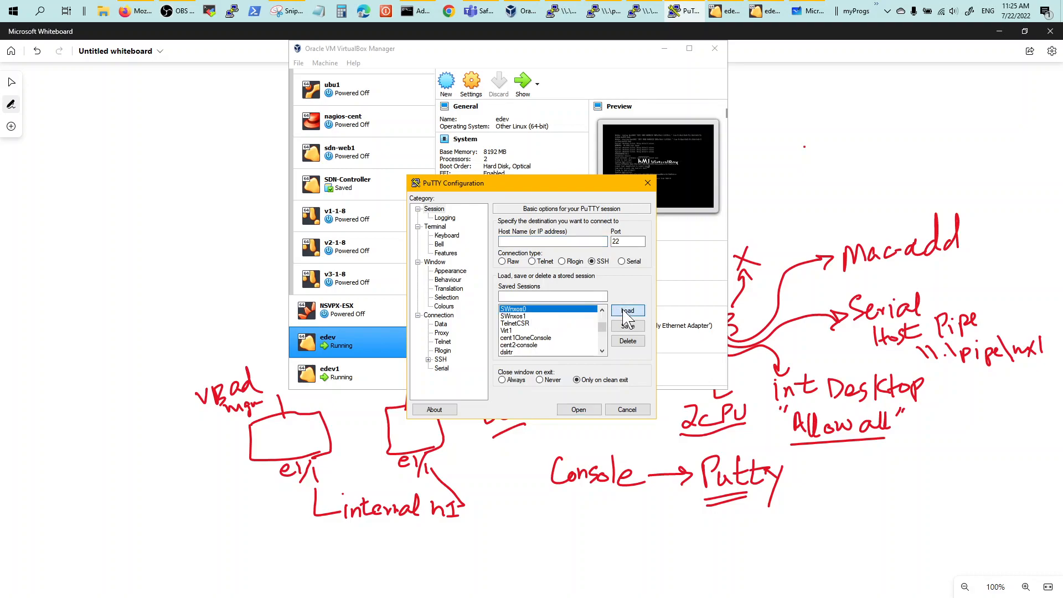
left_click(627, 311)
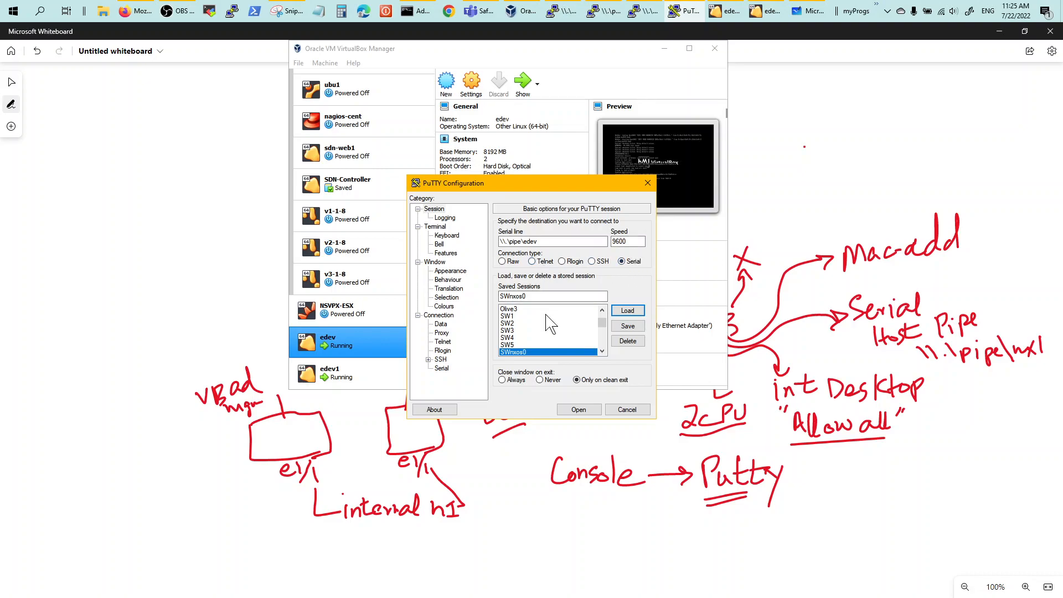
mouse_move(597, 291)
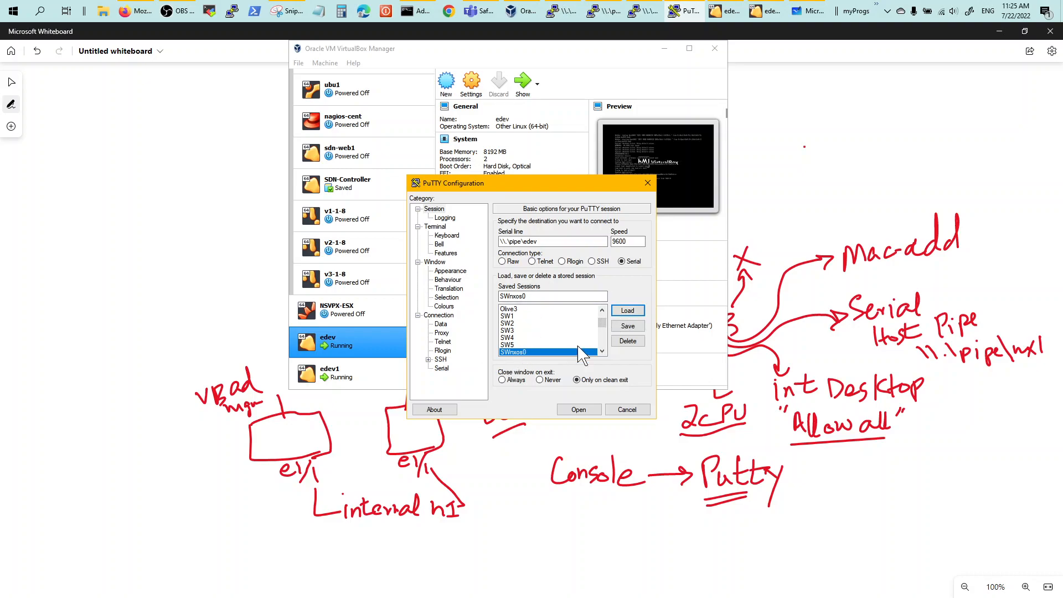
mouse_move(637, 432)
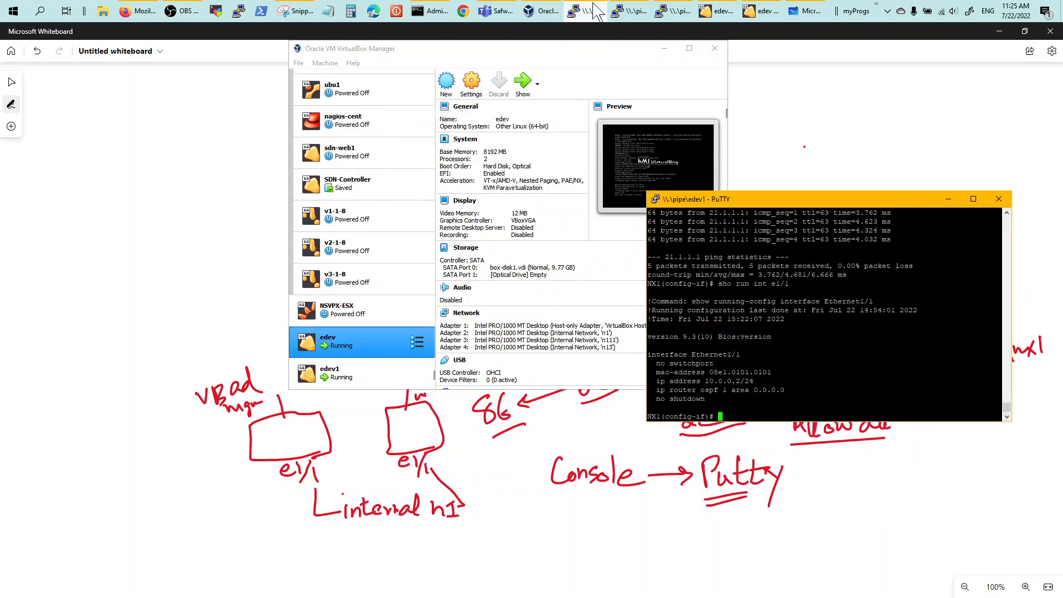
left_click(584, 11)
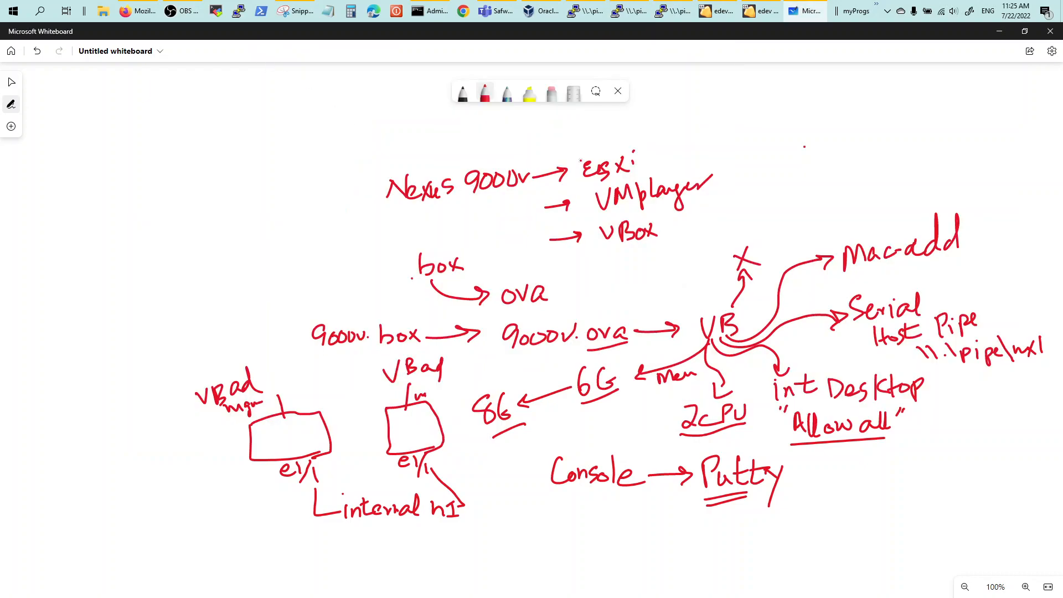
Cross out ESXi and VMplayer with arrows to X marks, and extend OVA with an arrow to VB.
left_click_drag(641, 157, 674, 143)
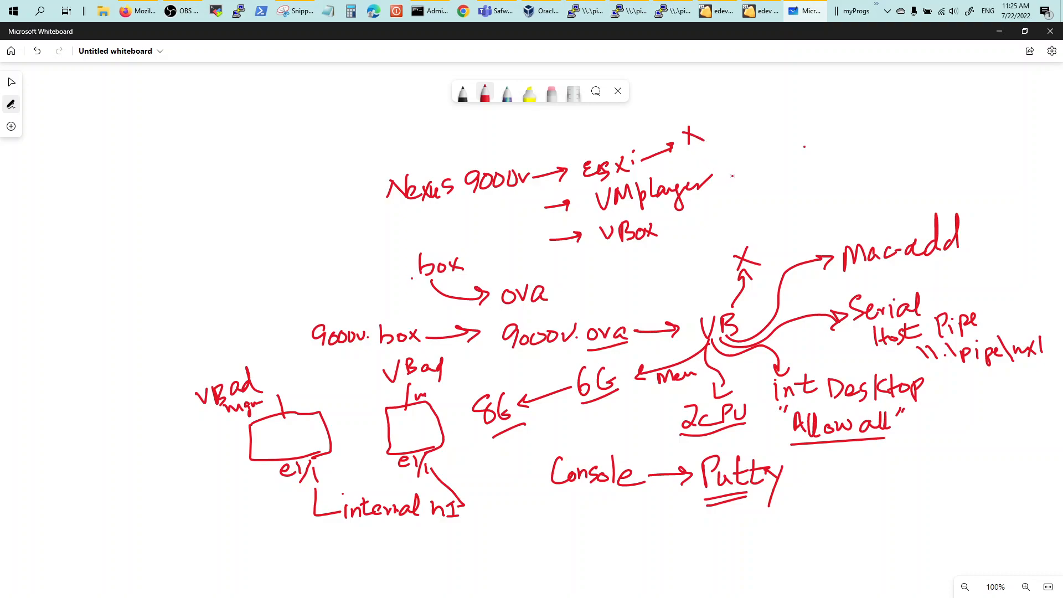
left_click_drag(729, 172, 760, 168)
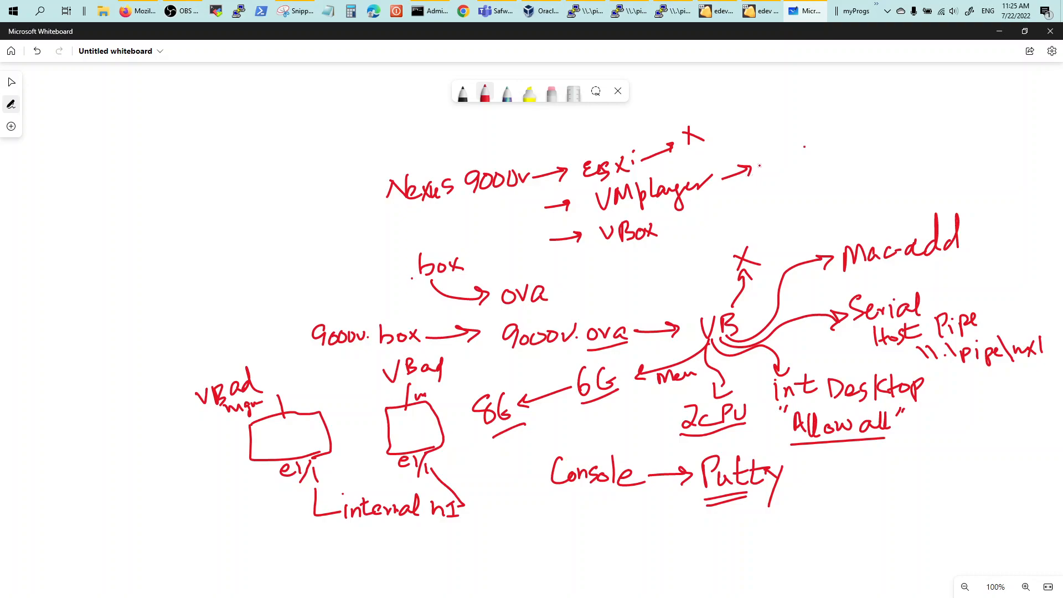
left_click_drag(759, 172, 776, 163)
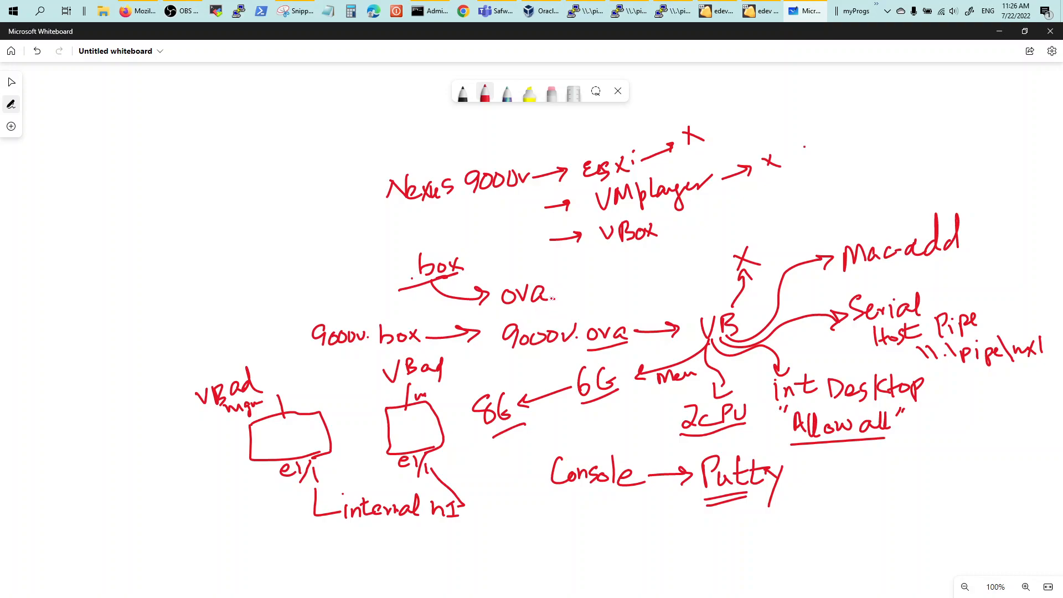
left_click_drag(556, 292, 597, 288)
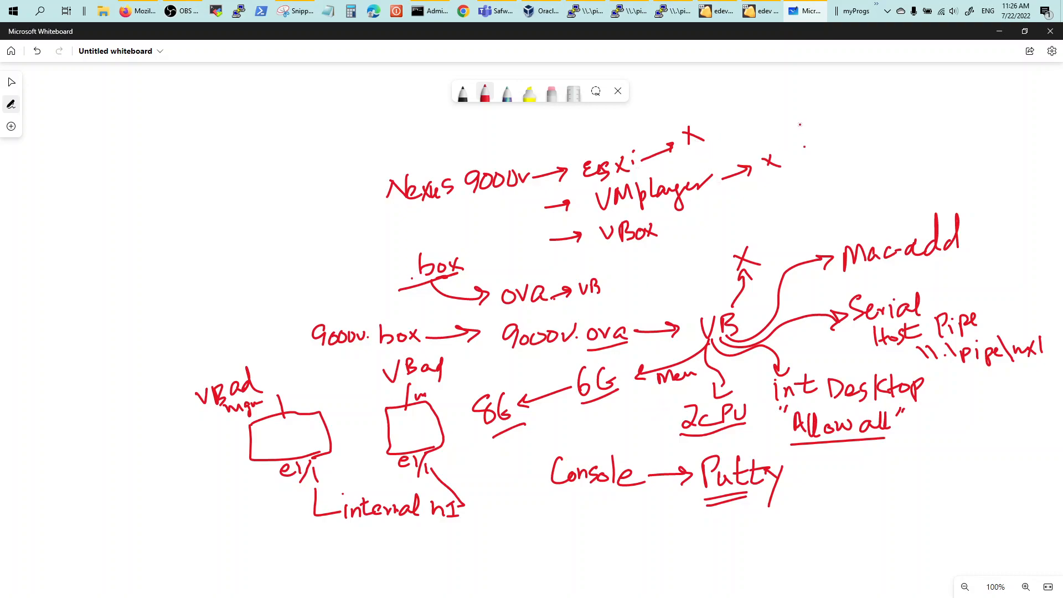
mouse_move(614, 60)
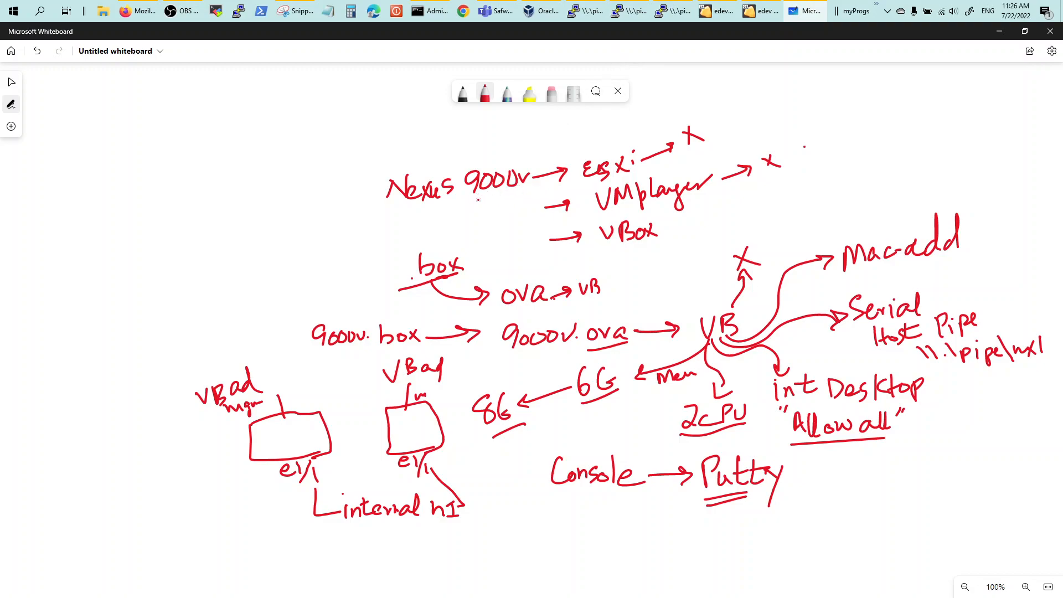
Branch VXL down from Nexus 9000v and write BGP evpn beside the box note.
left_click_drag(489, 197, 478, 238)
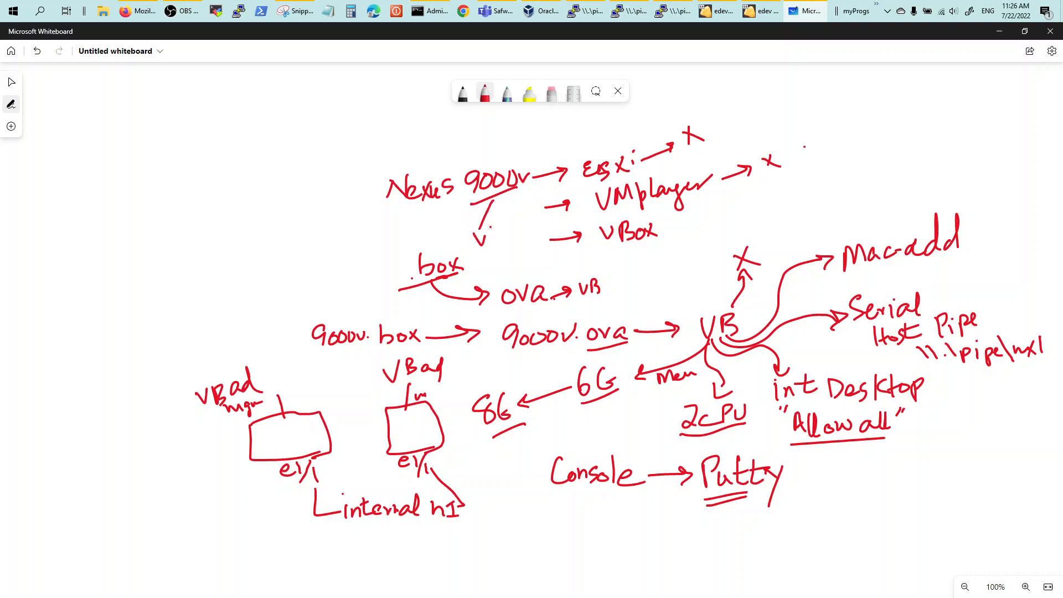
left_click_drag(481, 227, 499, 244)
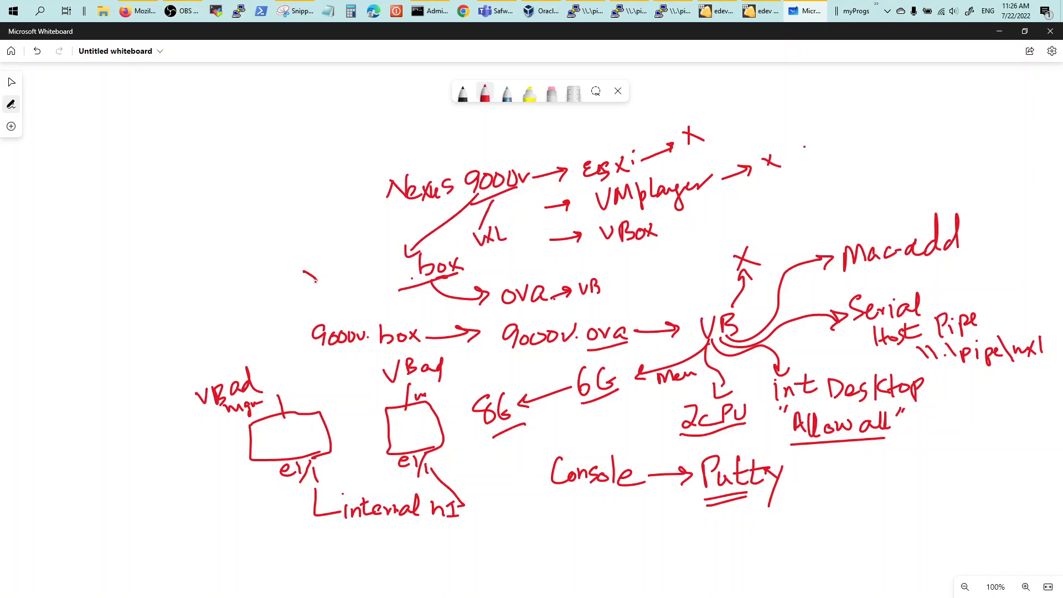
left_click_drag(306, 271, 353, 261)
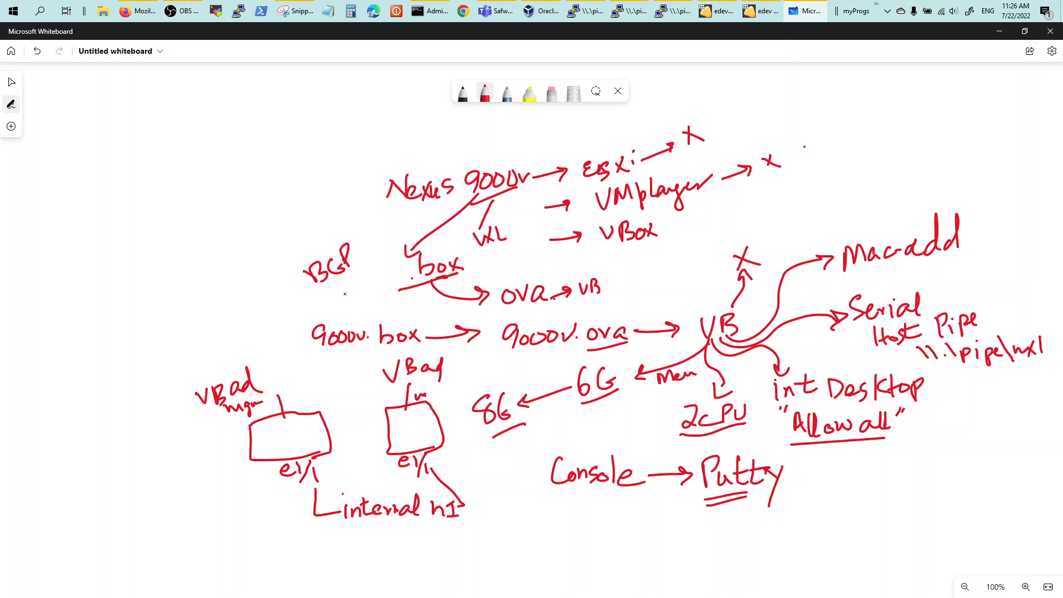
left_click_drag(332, 278, 366, 284)
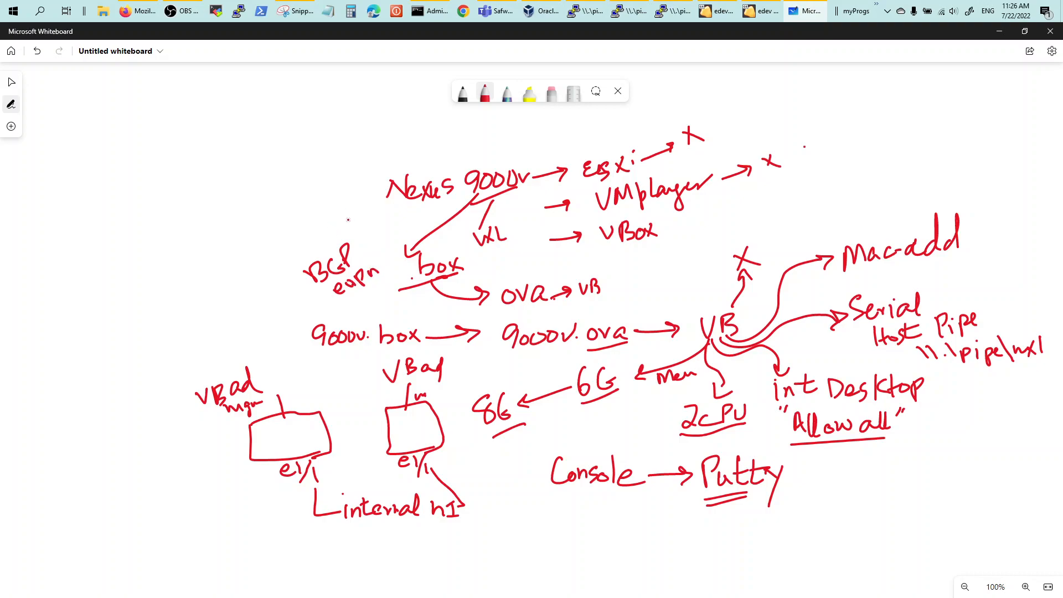
Write Arista with its evpn branch and a two-way arrow linking it in.
left_click_drag(329, 200, 369, 187)
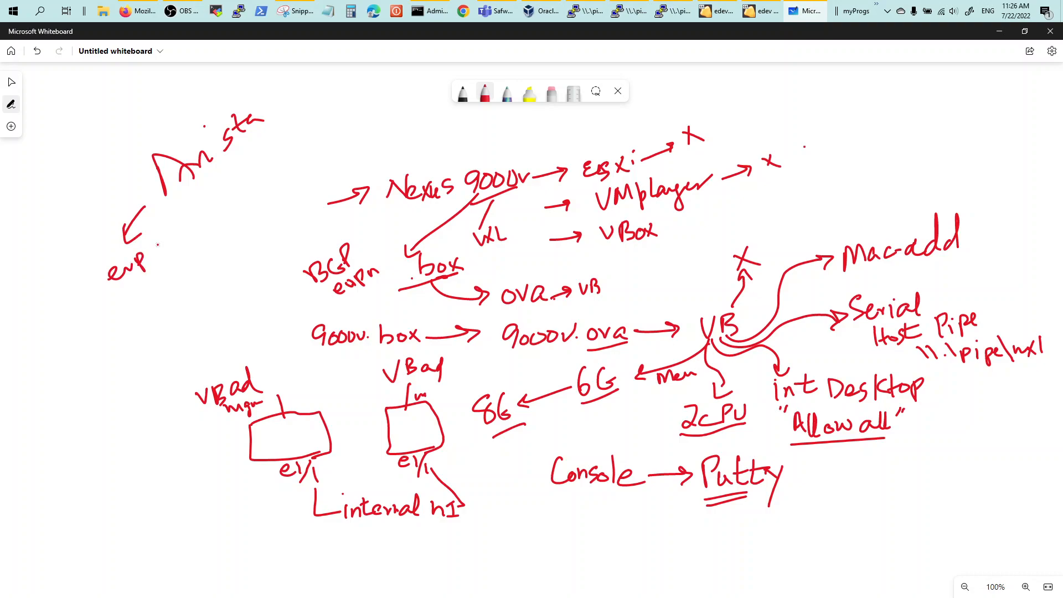
left_click_drag(238, 161, 346, 136)
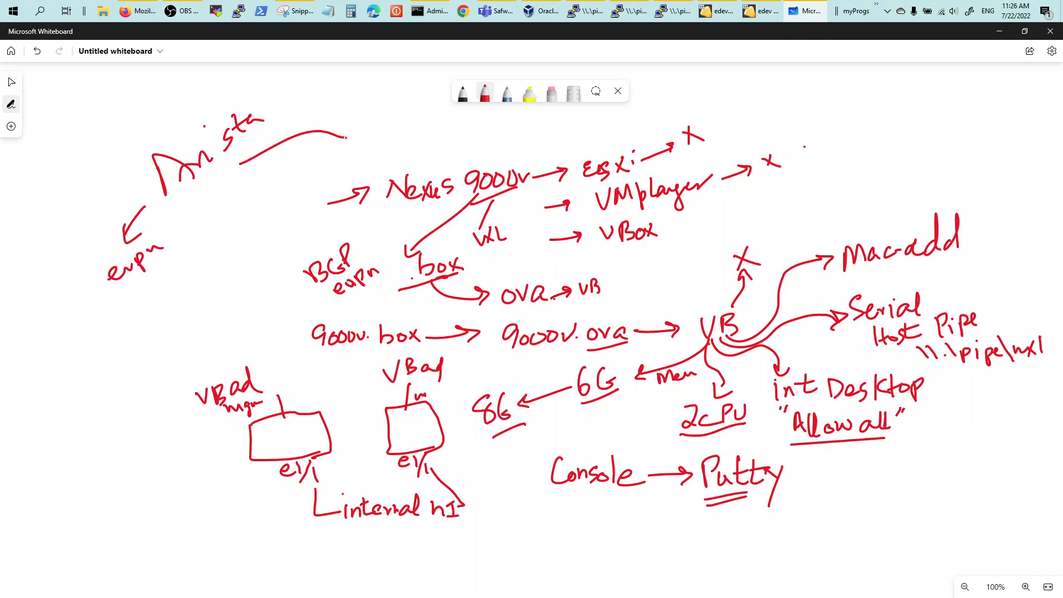
left_click_drag(234, 176, 380, 146)
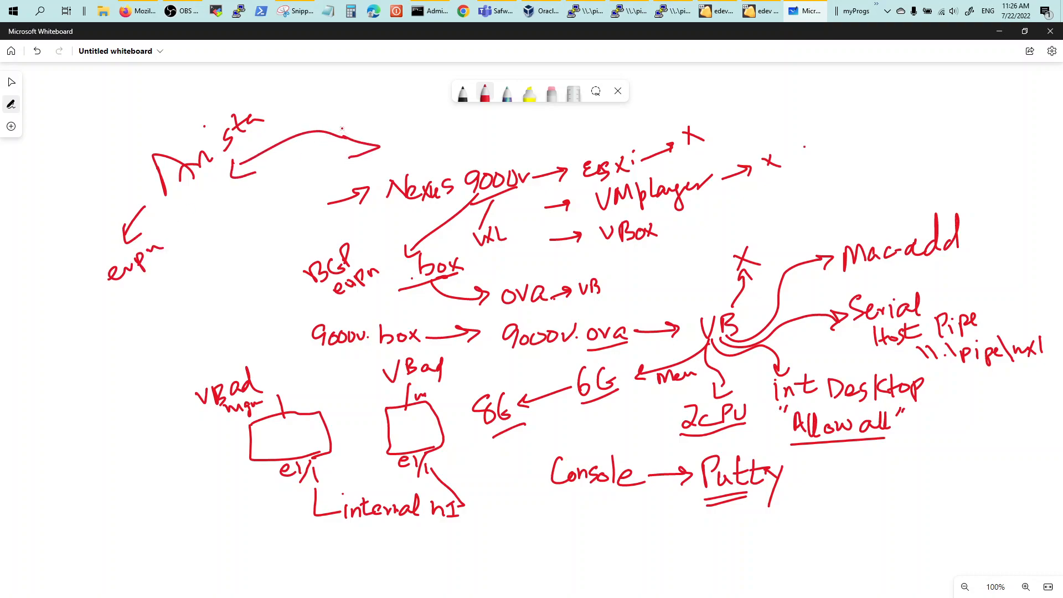